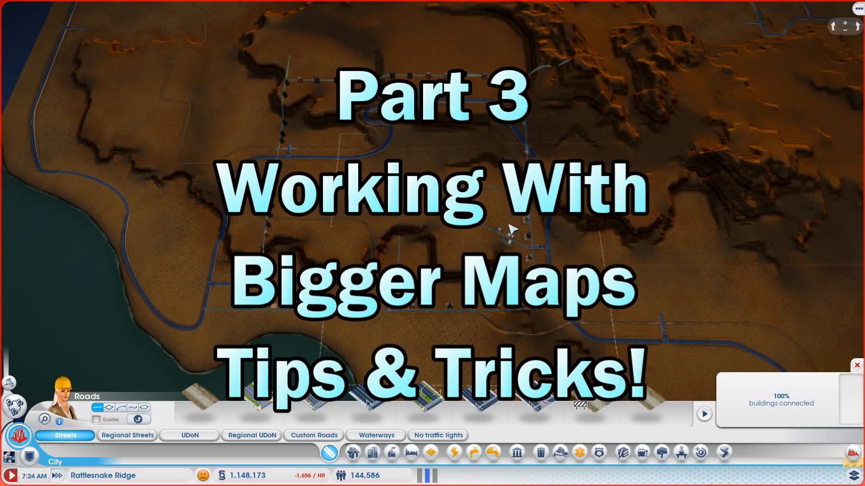
mouse_move(383, 268)
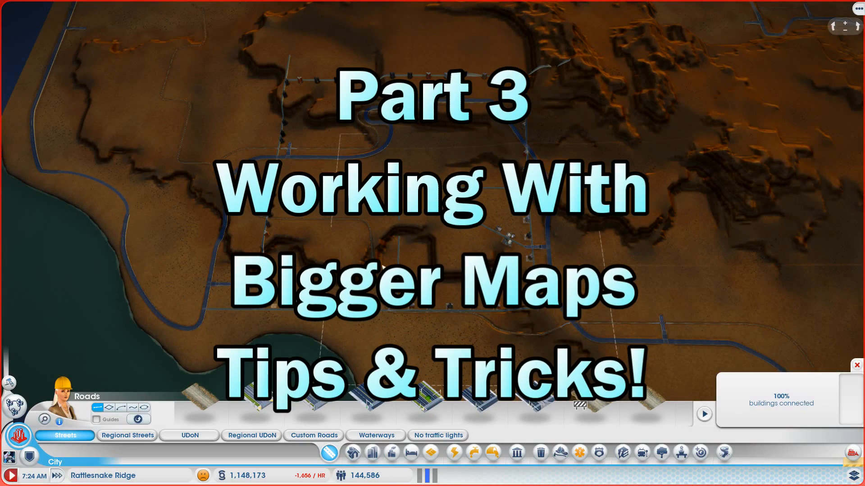
mouse_move(380, 314)
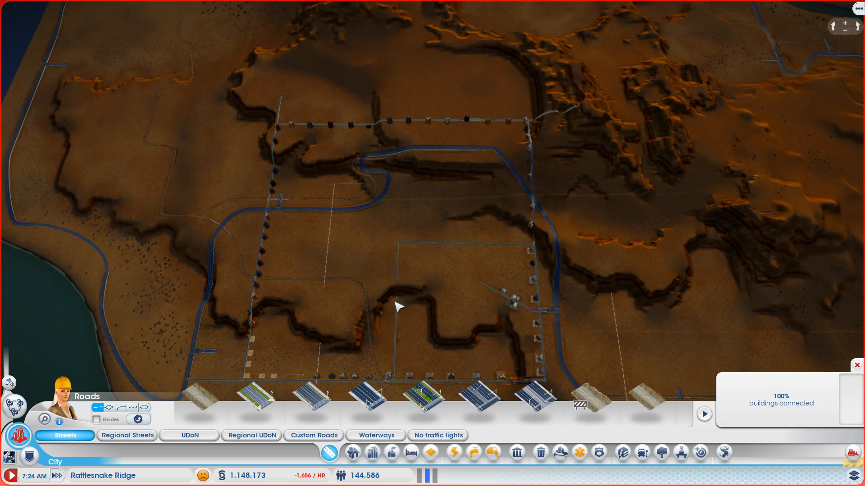
mouse_move(415, 255)
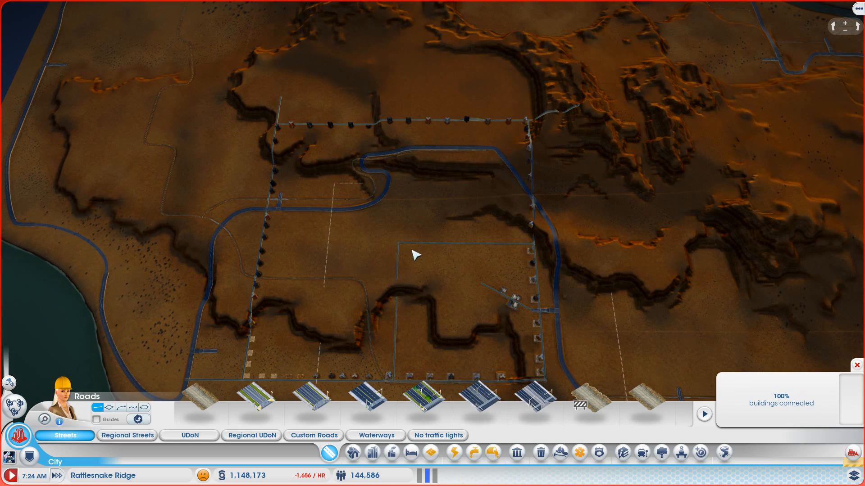
mouse_move(424, 195)
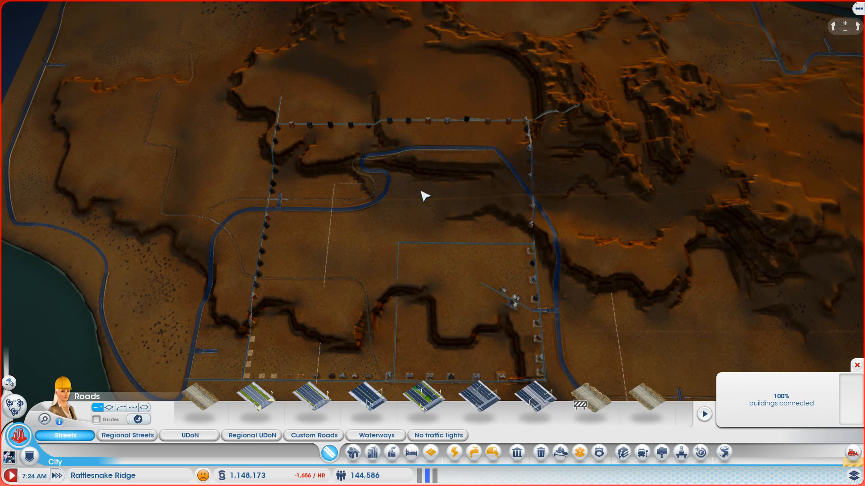
mouse_move(259, 285)
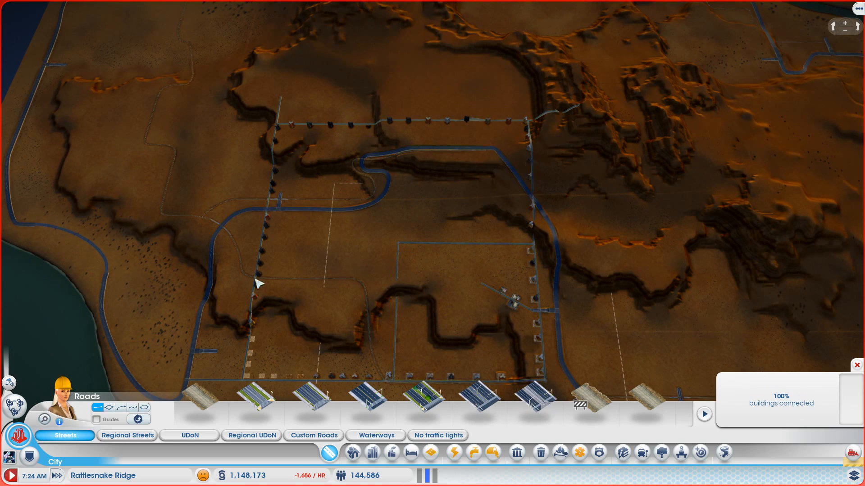
mouse_move(540, 250)
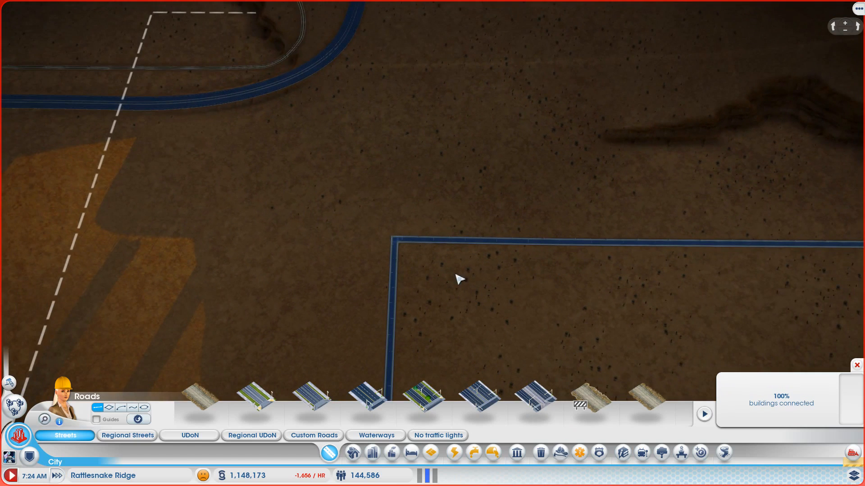
mouse_move(519, 237)
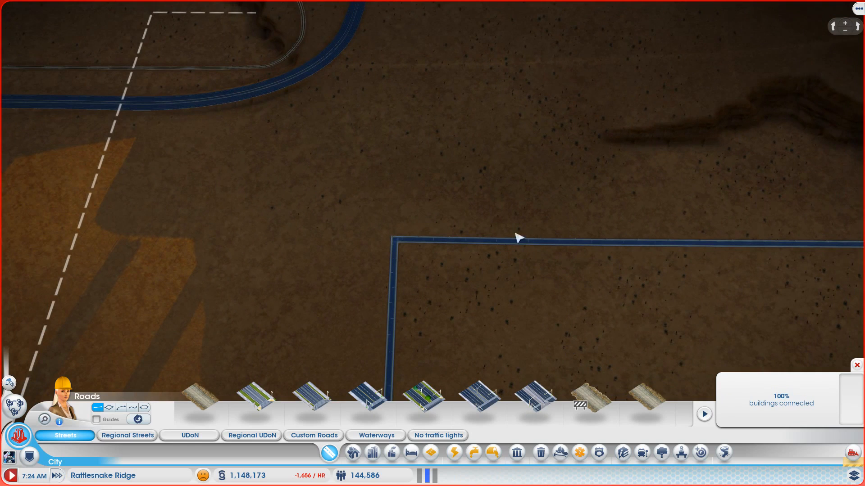
mouse_move(450, 83)
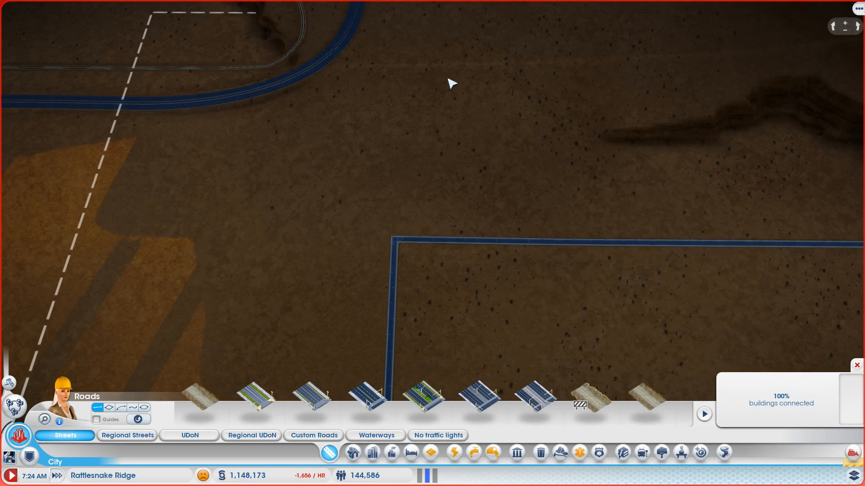
mouse_move(469, 157)
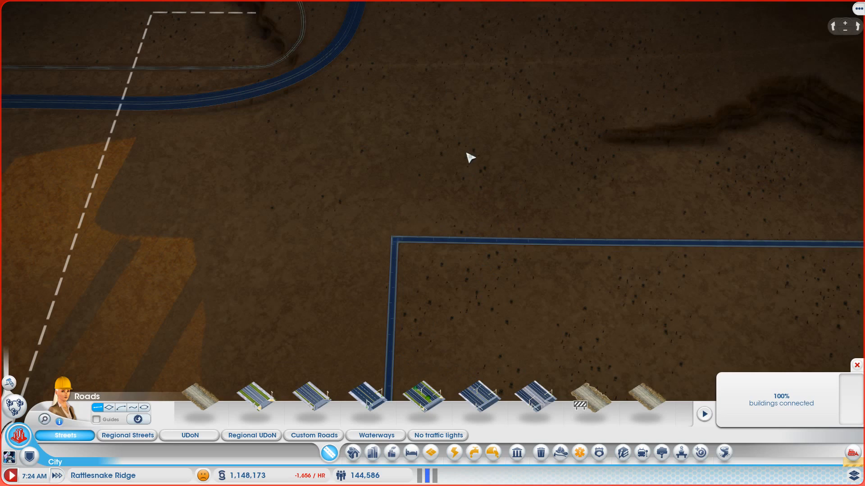
mouse_move(460, 245)
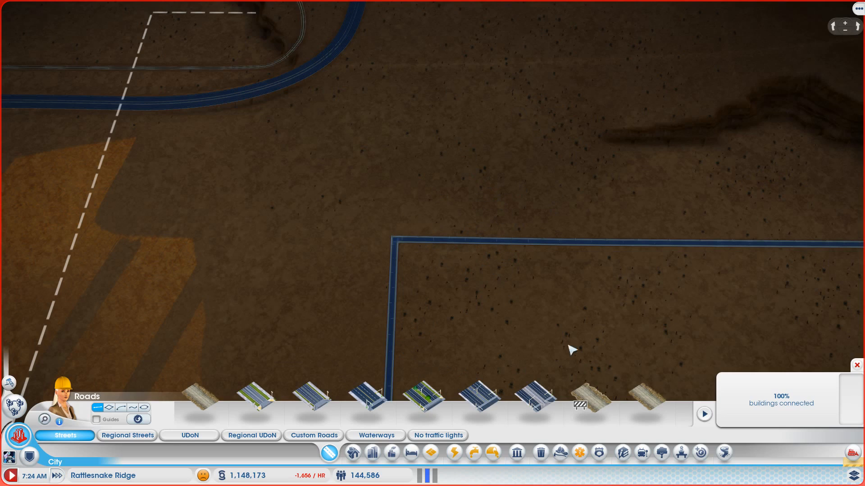
mouse_move(521, 236)
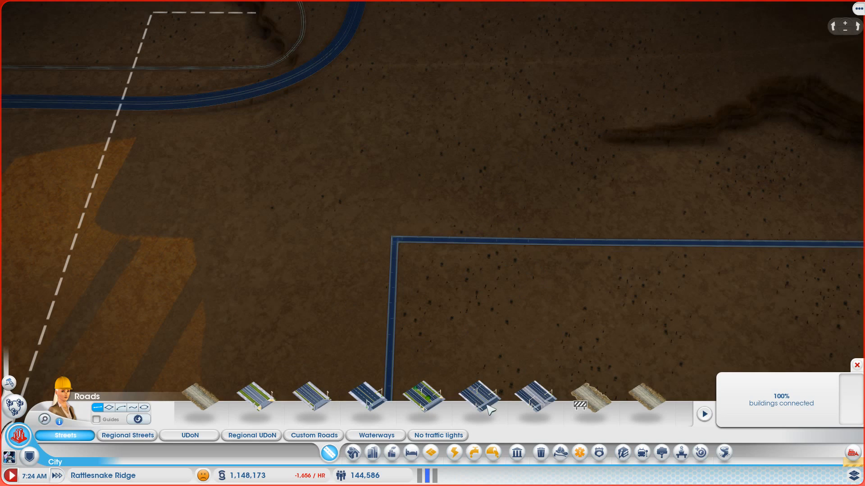
mouse_move(313, 398)
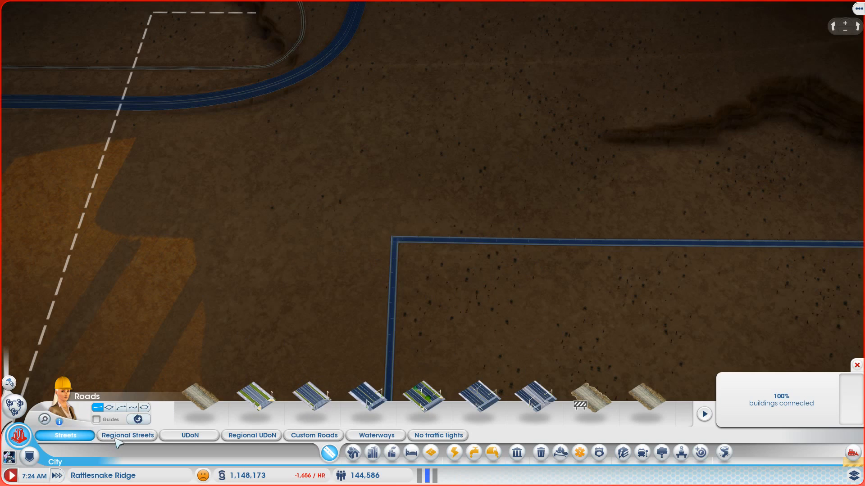
Step: Switch to the Regional Streets tool to lay a street north from the horizontal road
left_click(127, 435)
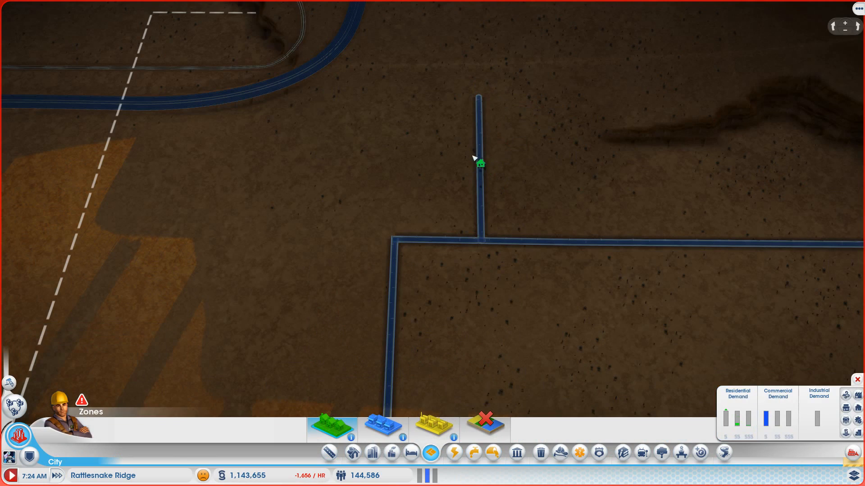
mouse_move(476, 161)
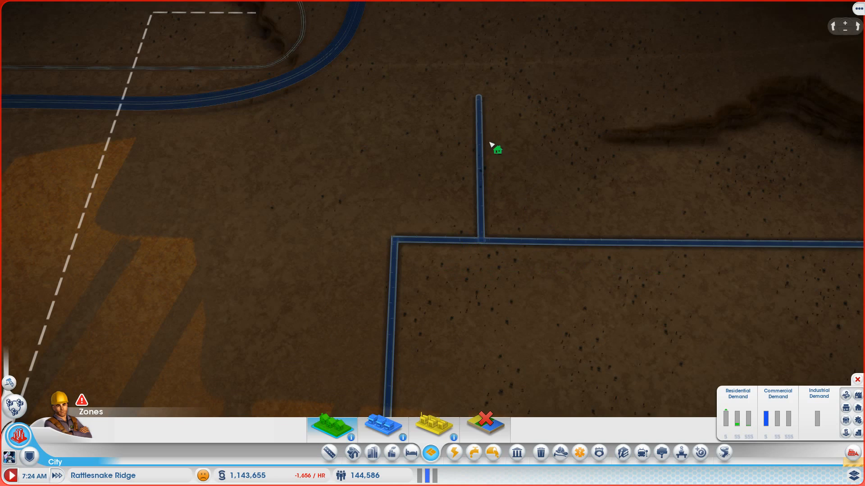
mouse_move(637, 267)
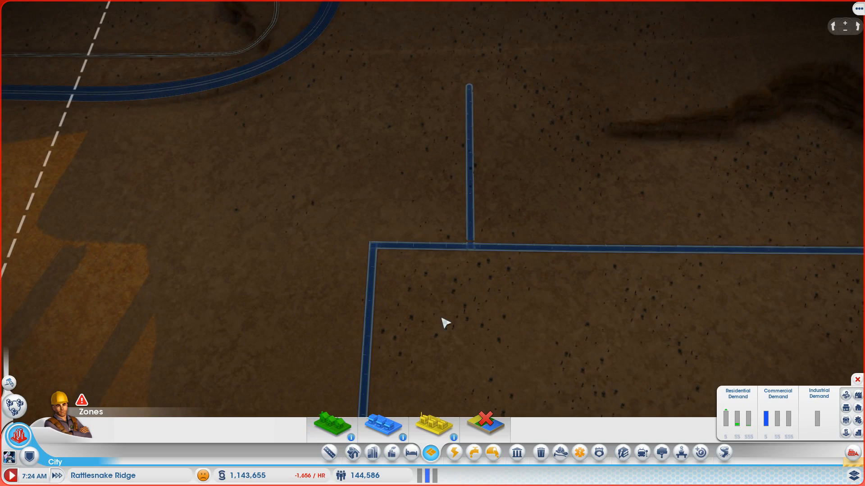
mouse_move(491, 259)
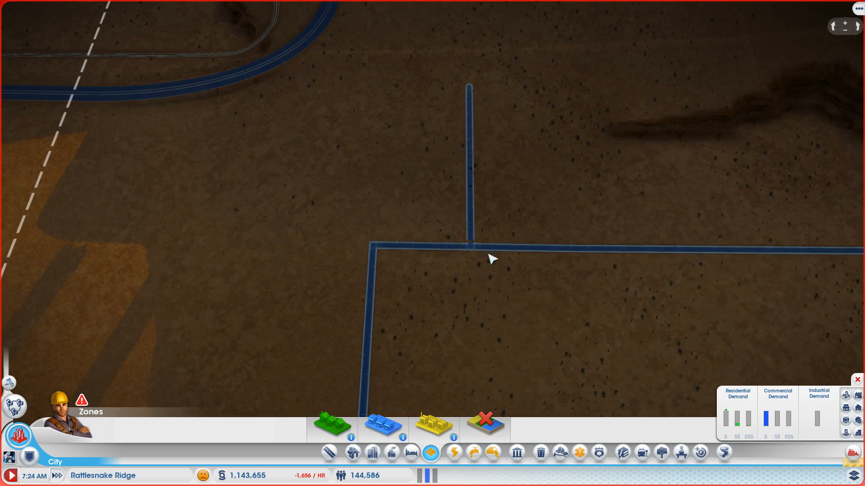
mouse_move(476, 93)
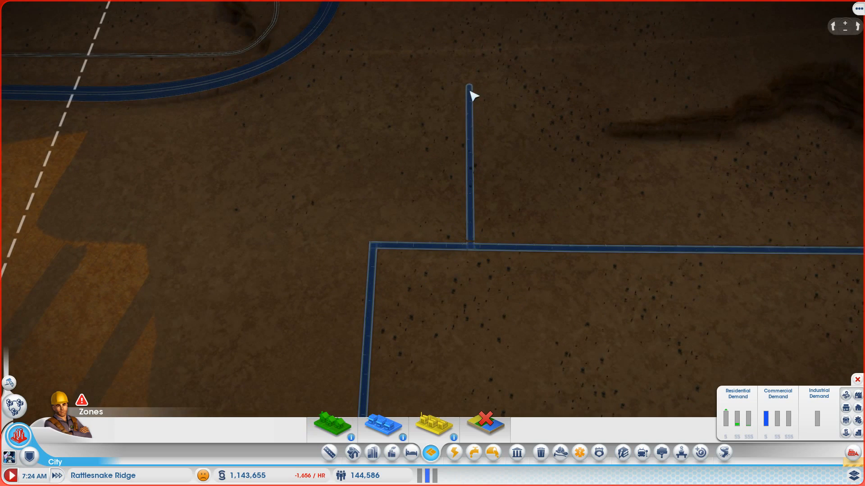
mouse_move(447, 311)
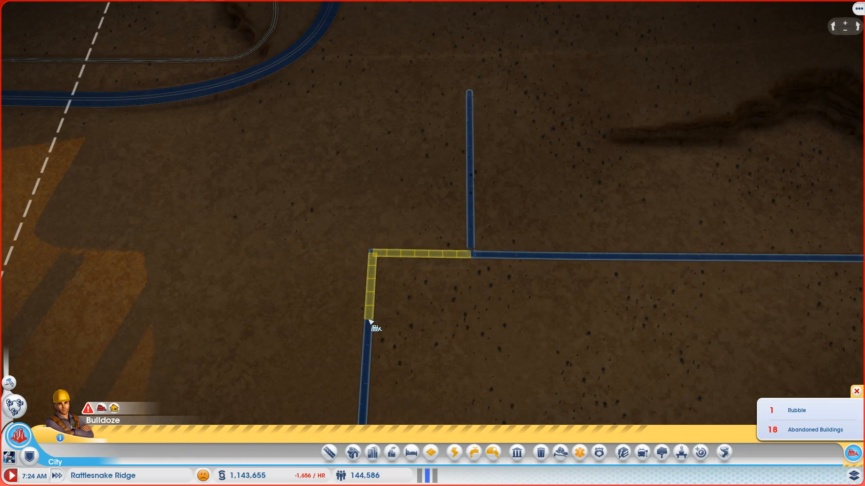
Step: Bulldoze the L-shaped road corner and draw a Regional Medium Density Street from the north road end
left_click(371, 324)
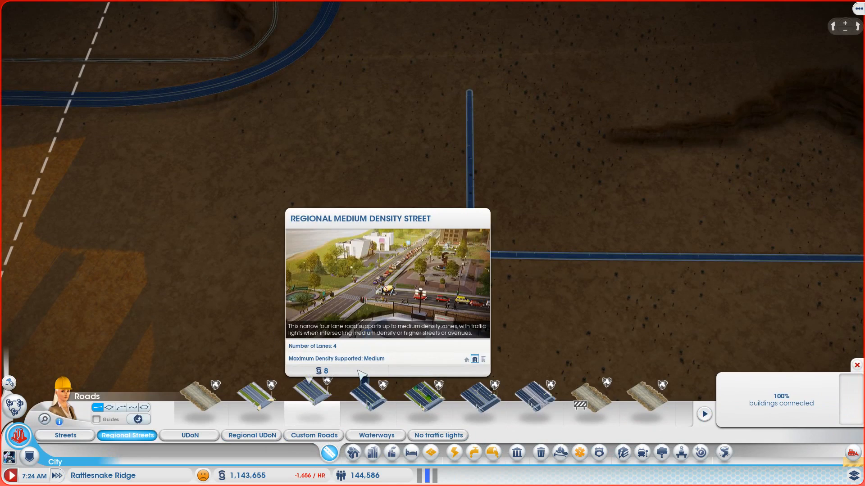
left_click(313, 398)
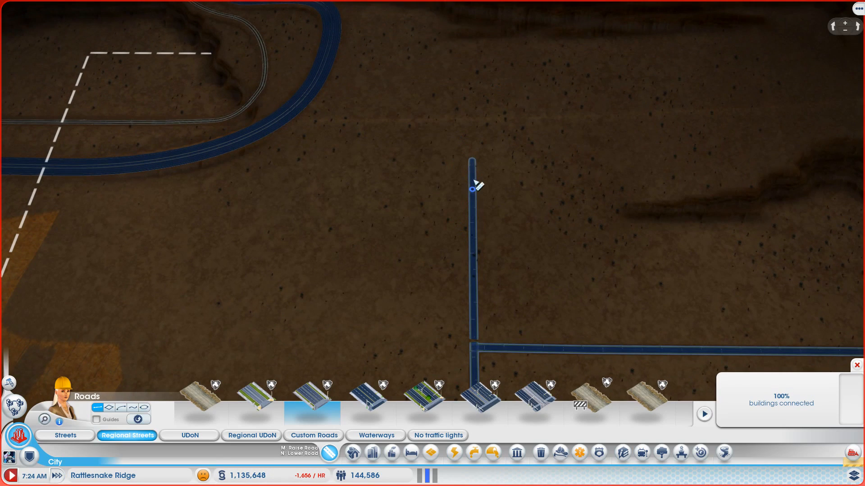
left_click_drag(472, 190, 386, 190)
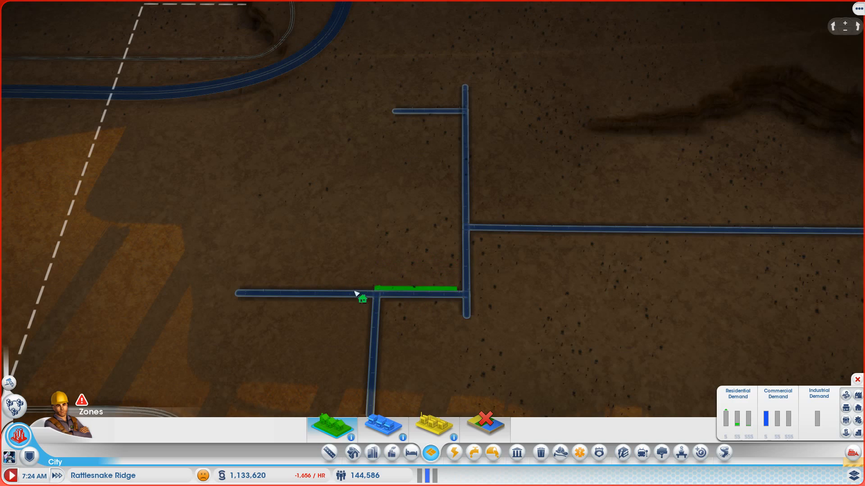
mouse_move(271, 287)
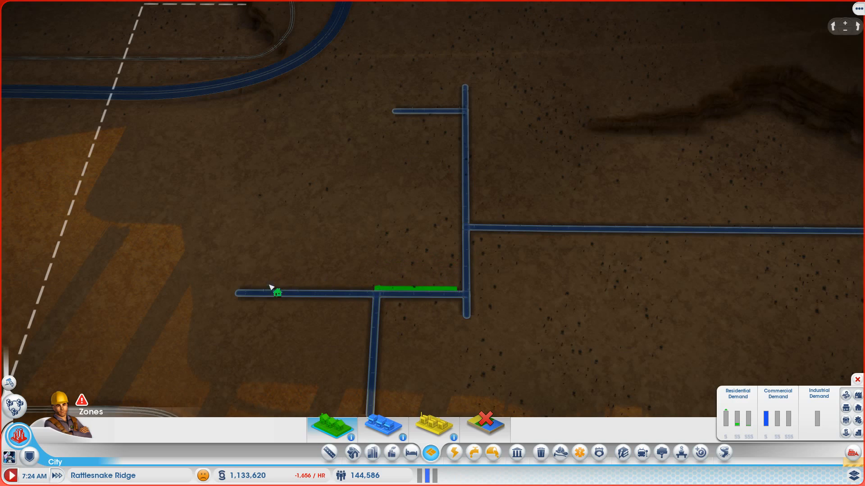
mouse_move(424, 301)
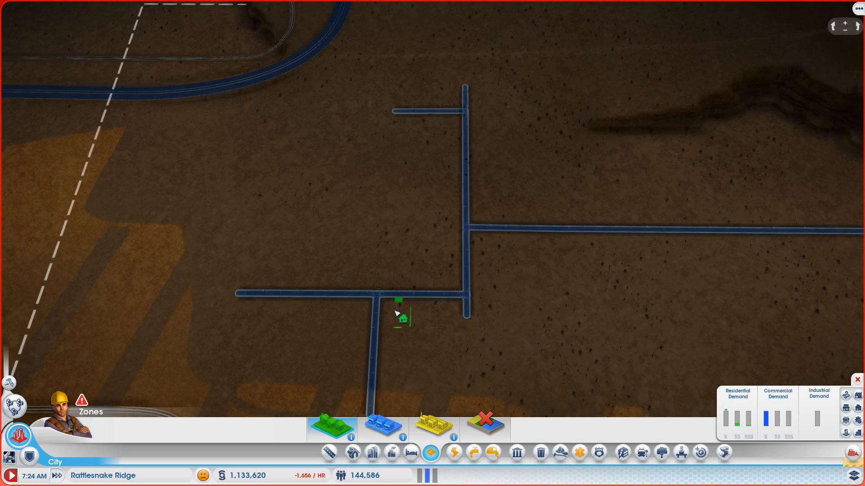
mouse_move(433, 273)
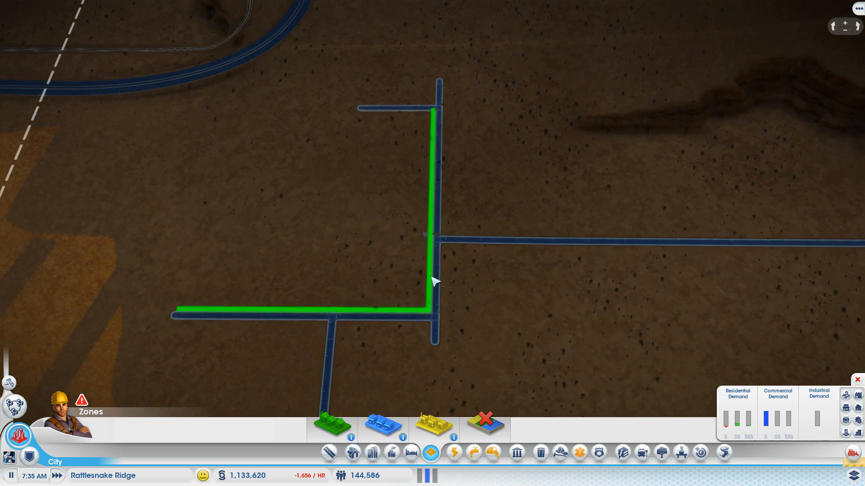
Step: Paint a Residential zone strip along the L-shaped desert road and zoom out
left_click(454, 453)
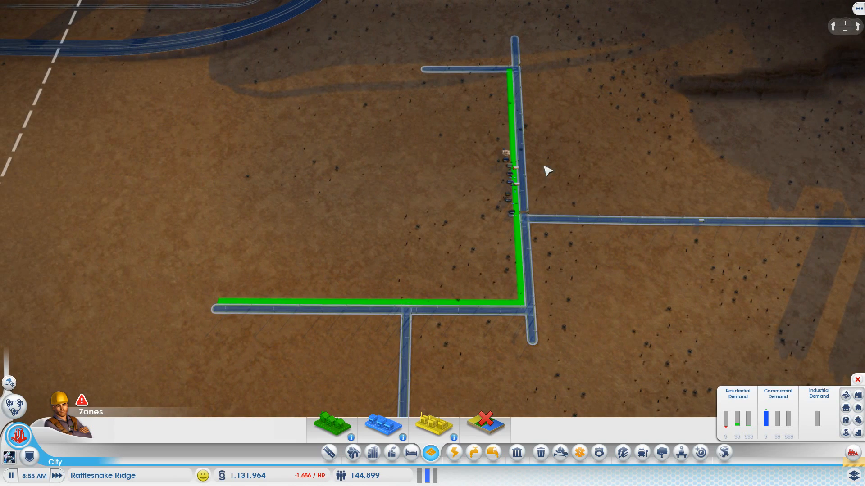
left_click(453, 454)
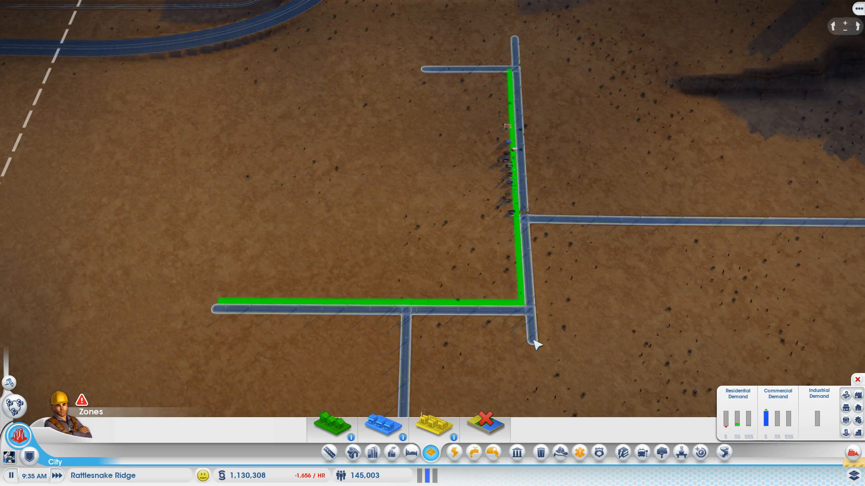
mouse_move(204, 290)
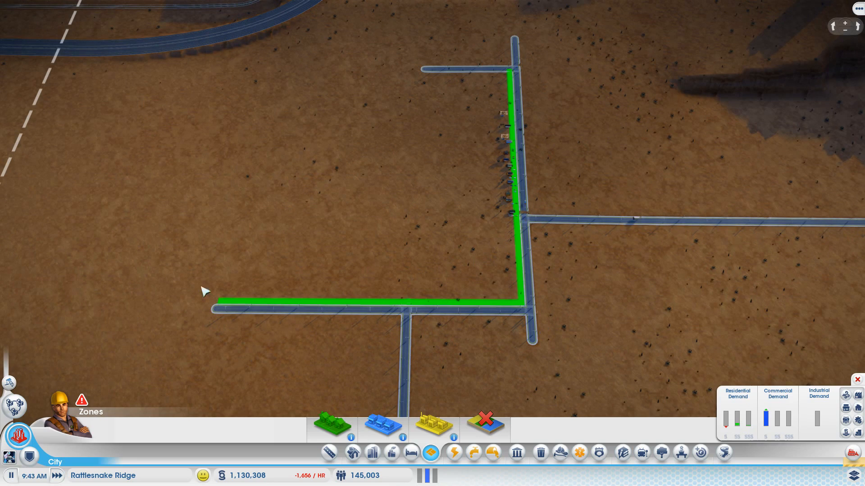
mouse_move(512, 117)
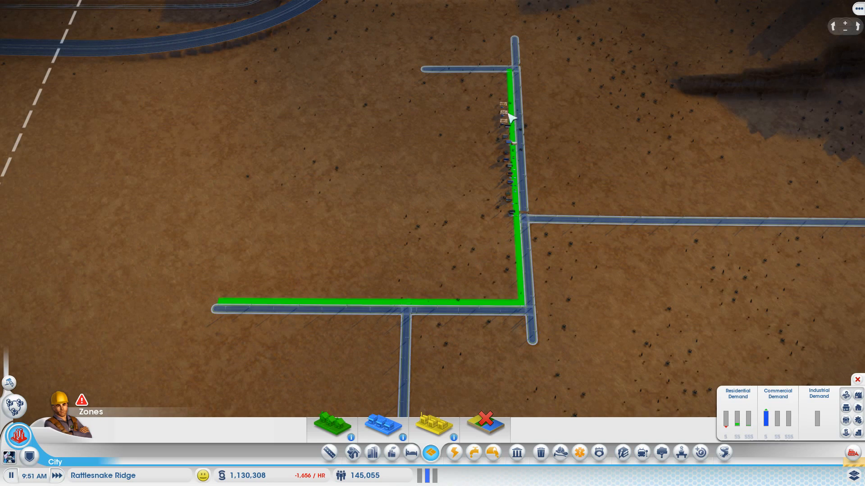
left_click(453, 453)
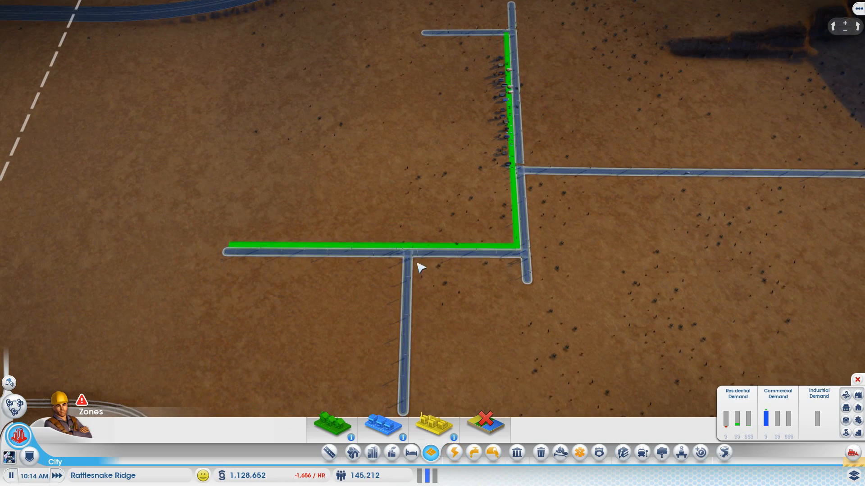
mouse_move(438, 260)
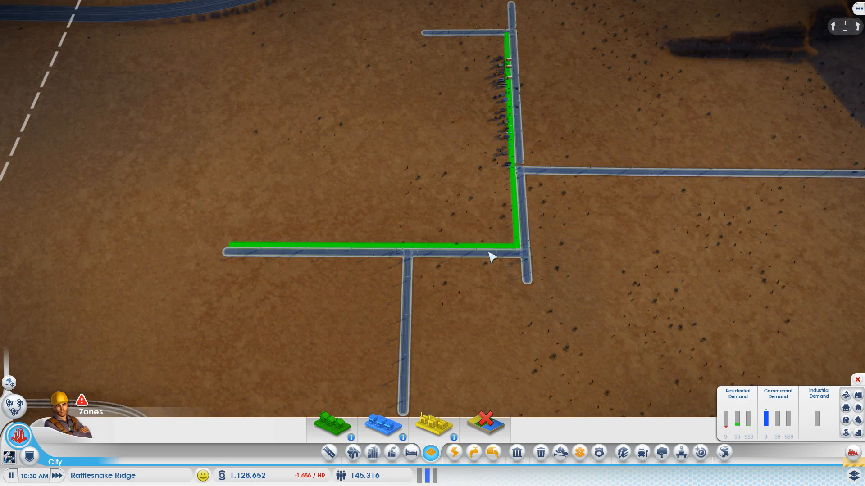
mouse_move(331, 423)
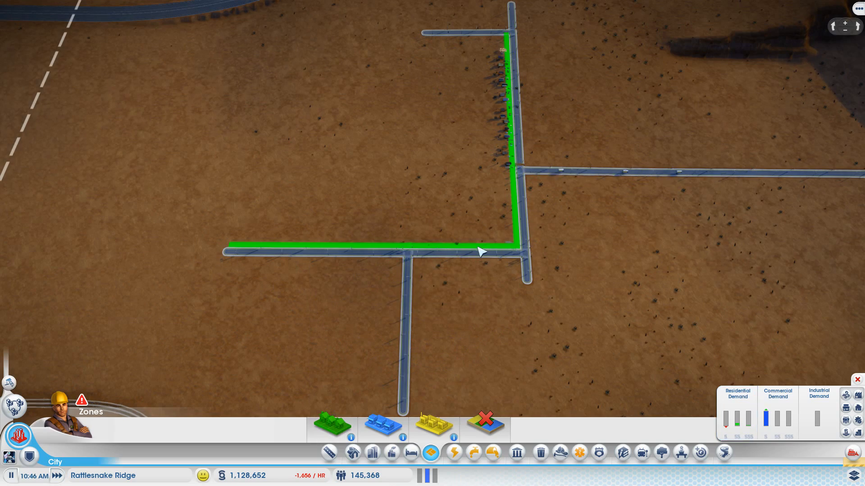
scroll("down", 3)
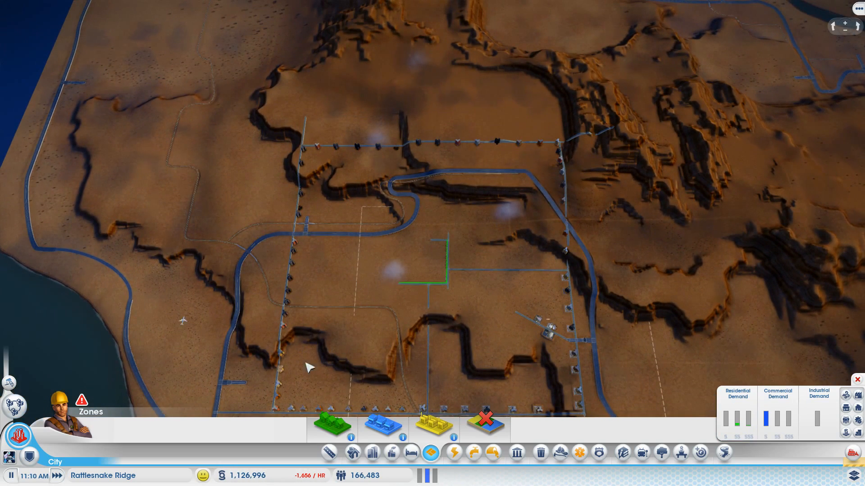
mouse_move(416, 308)
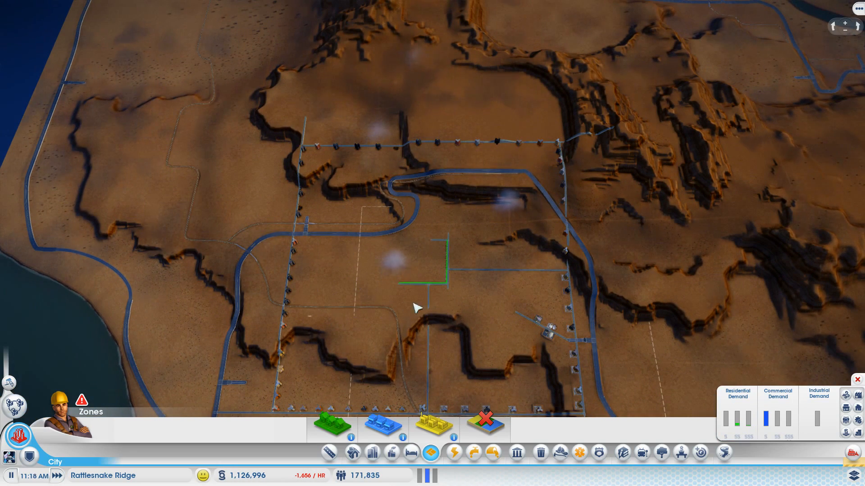
mouse_move(369, 301)
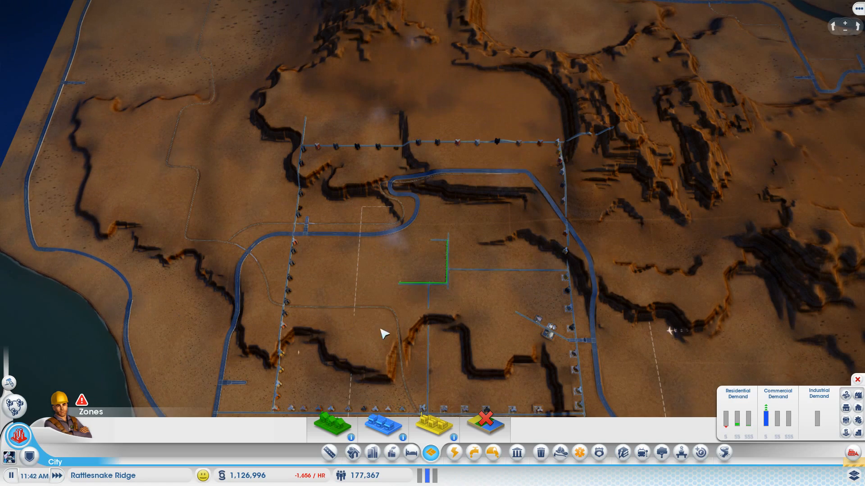
mouse_move(643, 230)
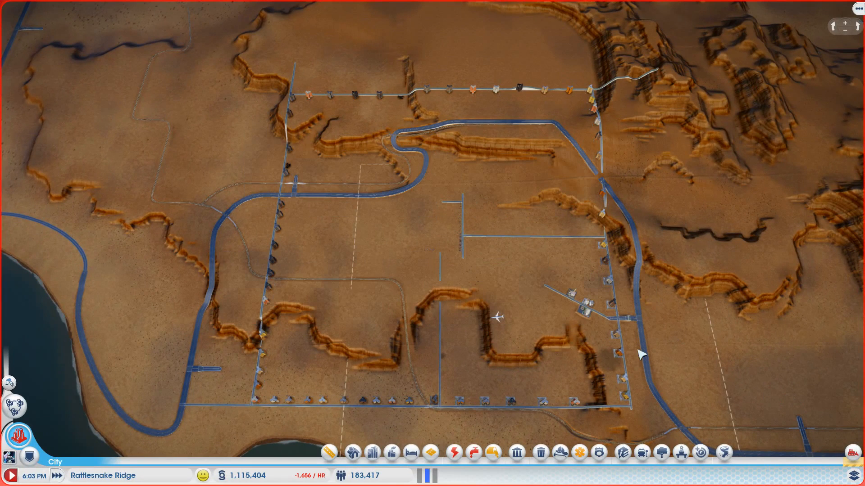
mouse_move(637, 284)
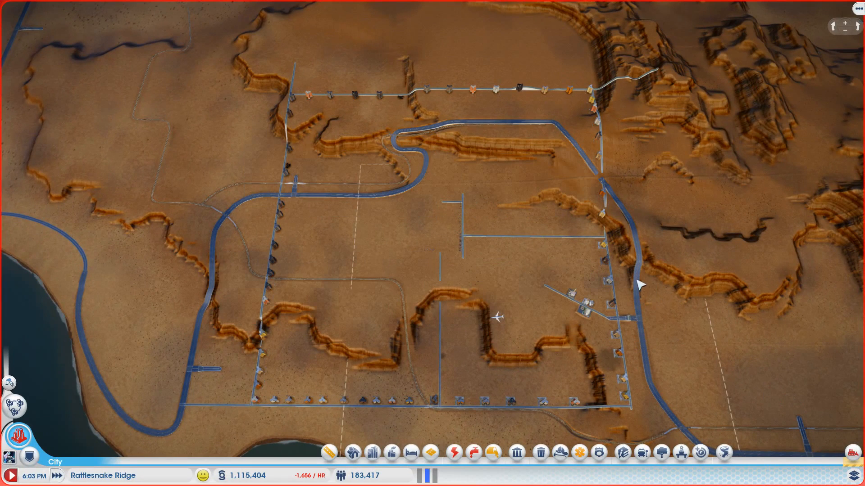
mouse_move(416, 152)
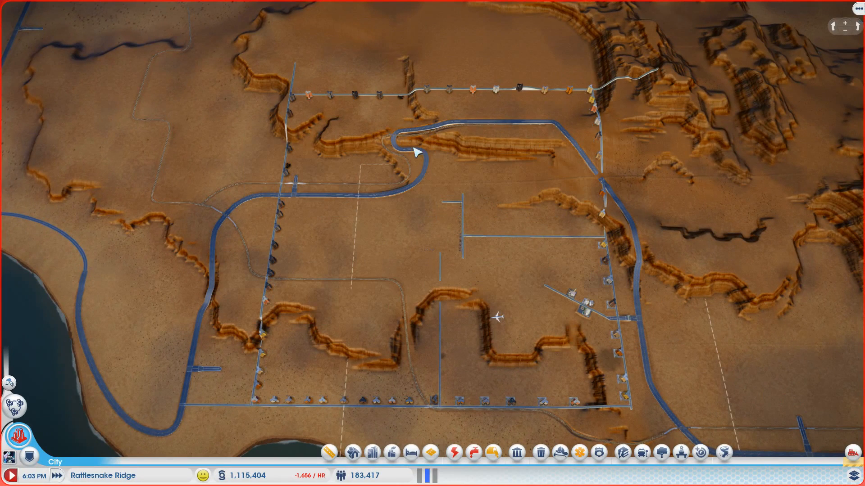
mouse_move(179, 374)
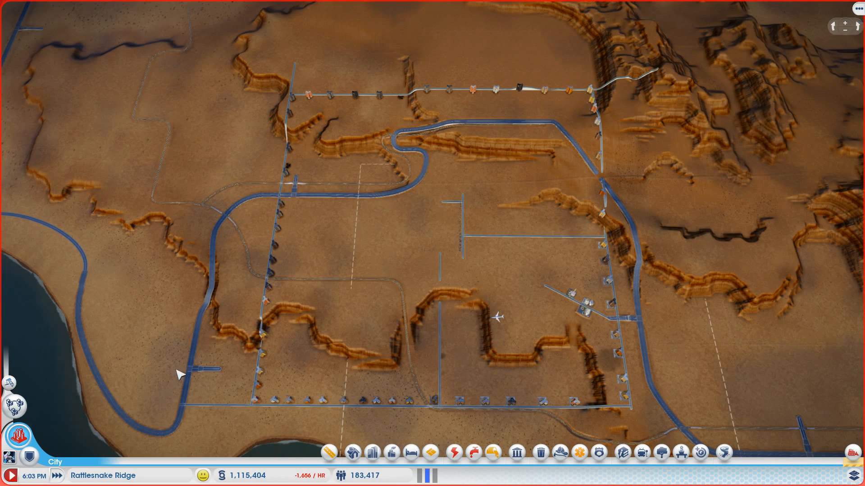
mouse_move(462, 166)
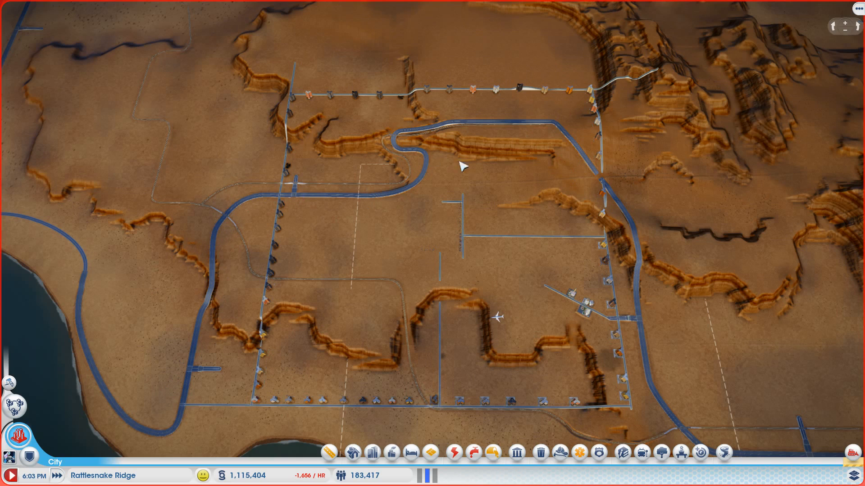
mouse_move(484, 140)
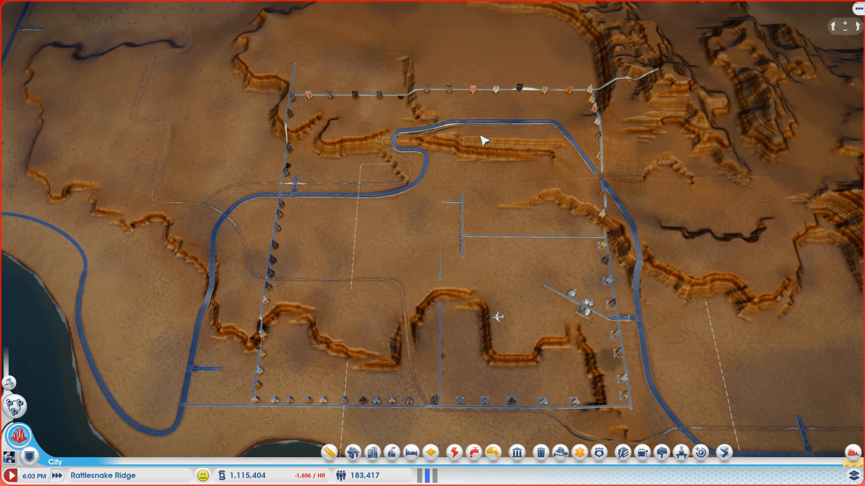
mouse_move(152, 154)
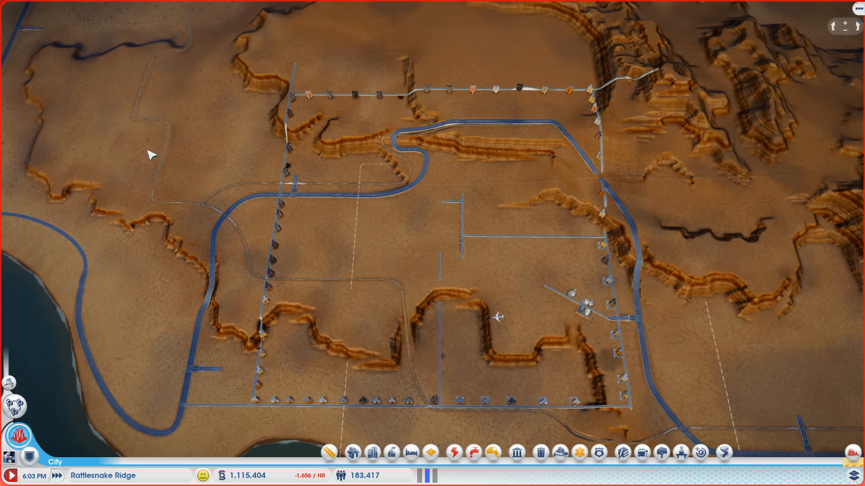
mouse_move(422, 375)
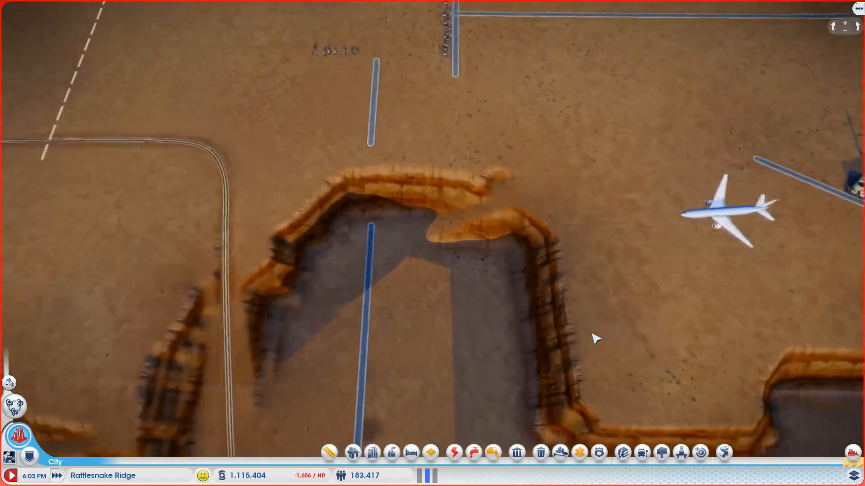
Step: Pan the view along the southern border road and rail line before bulldozing
scroll("down", 3)
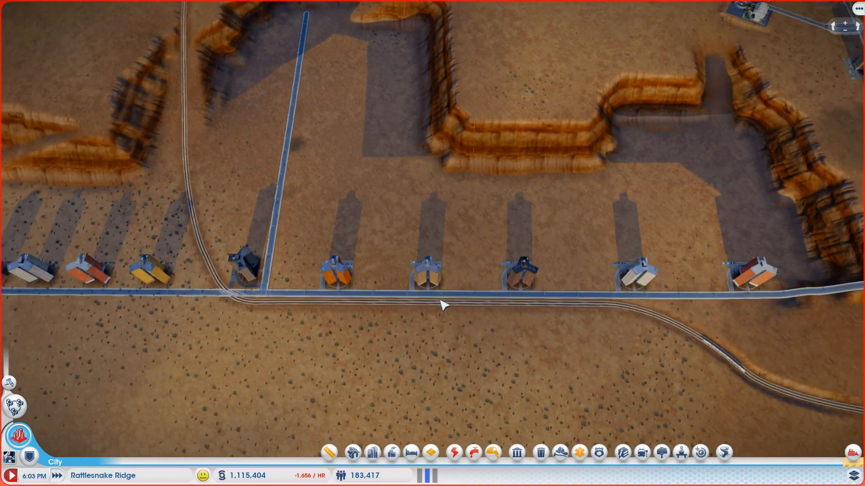
mouse_move(260, 311)
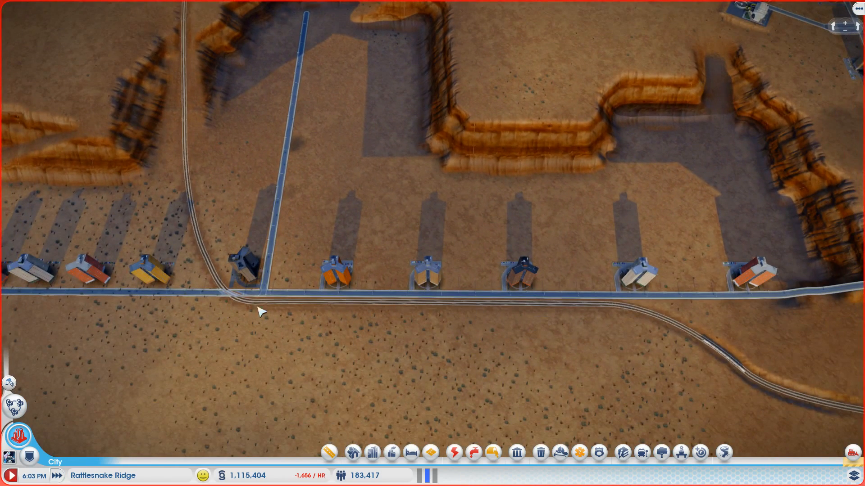
left_click_drag(260, 312, 468, 298)
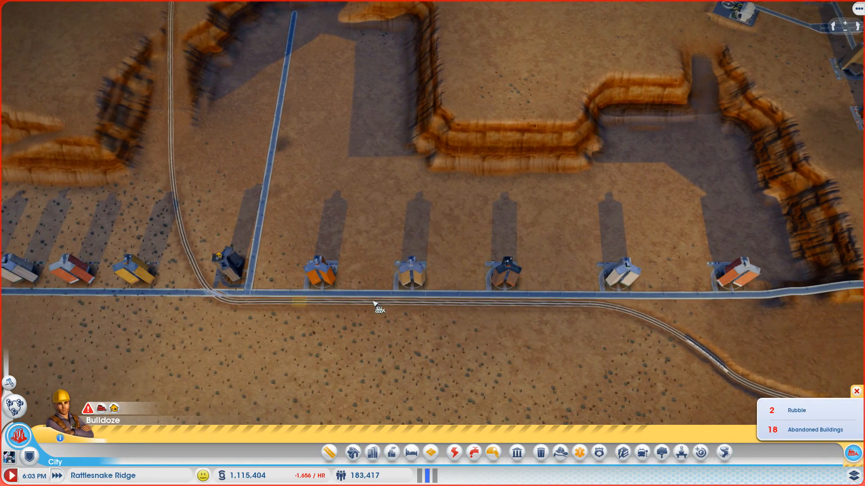
left_click_drag(378, 304, 587, 309)
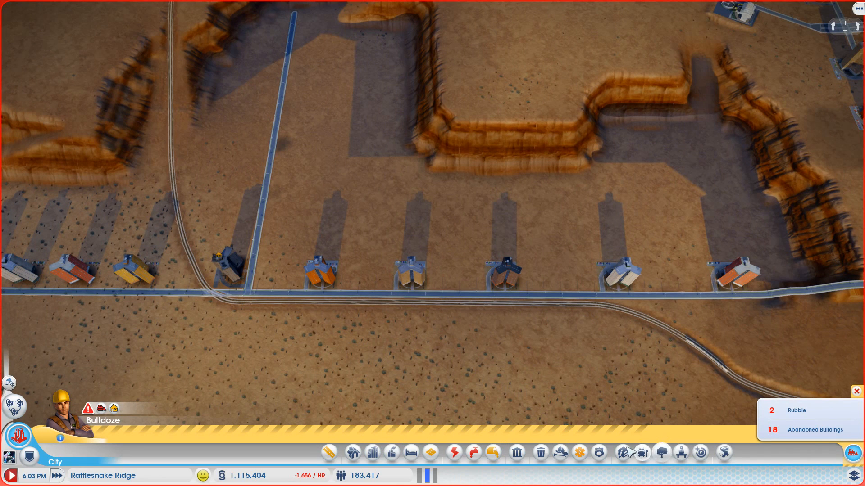
Step: Open the Mass Transit Trains building options
left_click(641, 453)
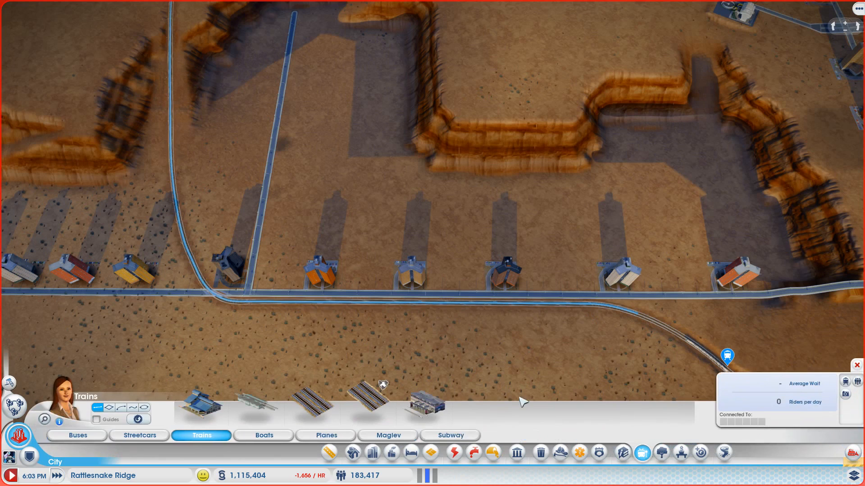
mouse_move(367, 403)
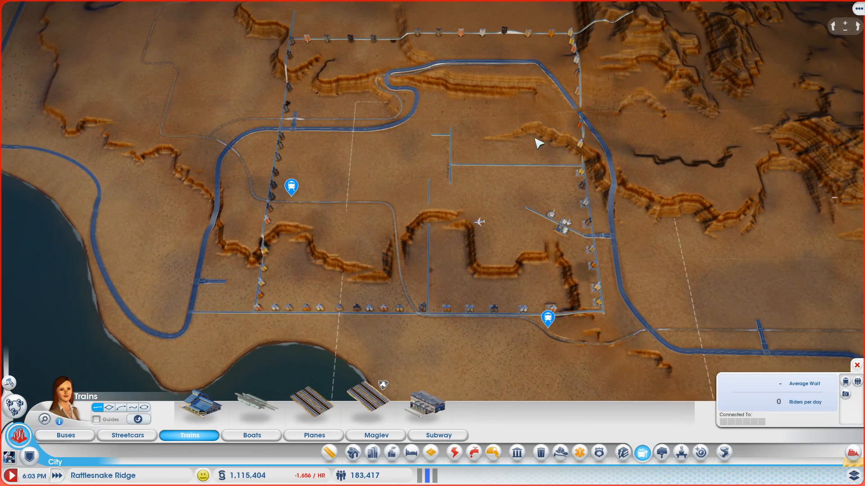
mouse_move(442, 132)
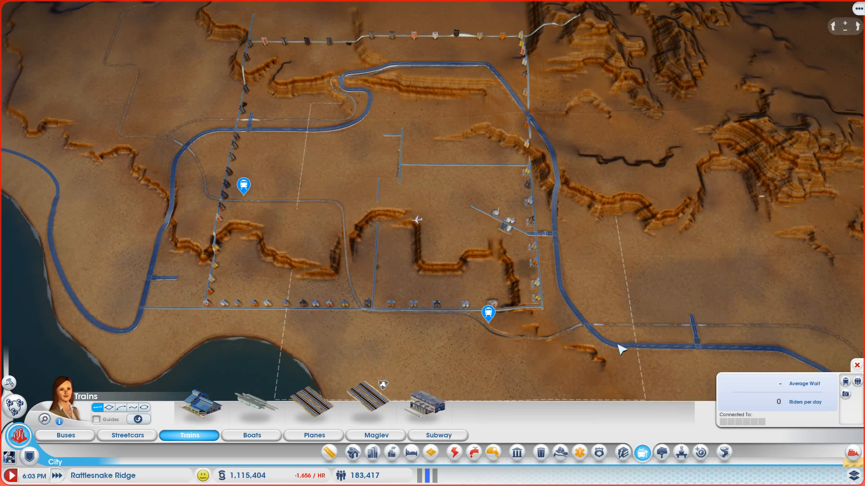
mouse_move(499, 246)
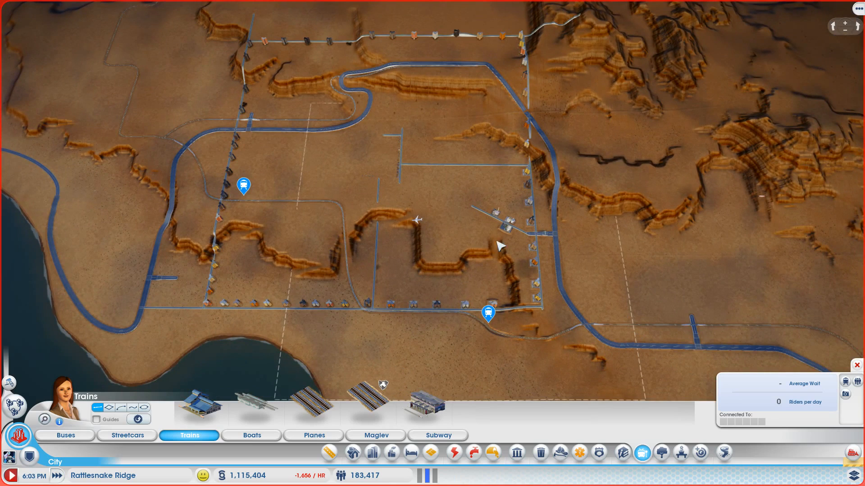
mouse_move(459, 221)
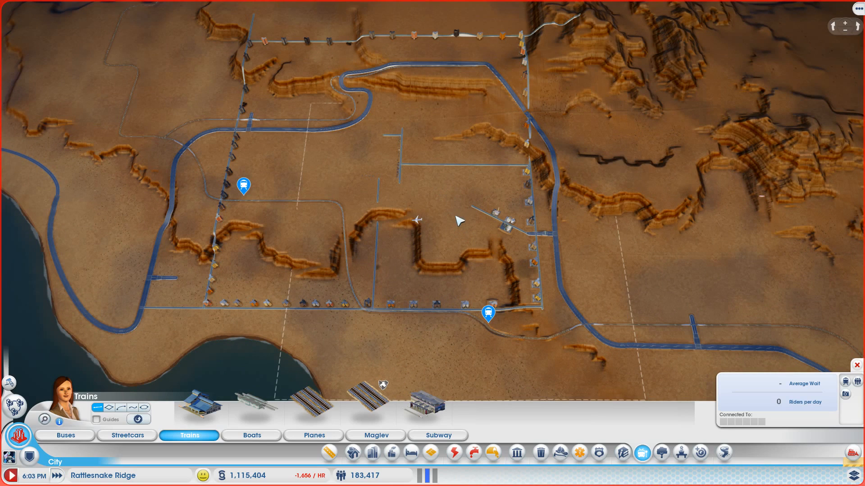
mouse_move(439, 207)
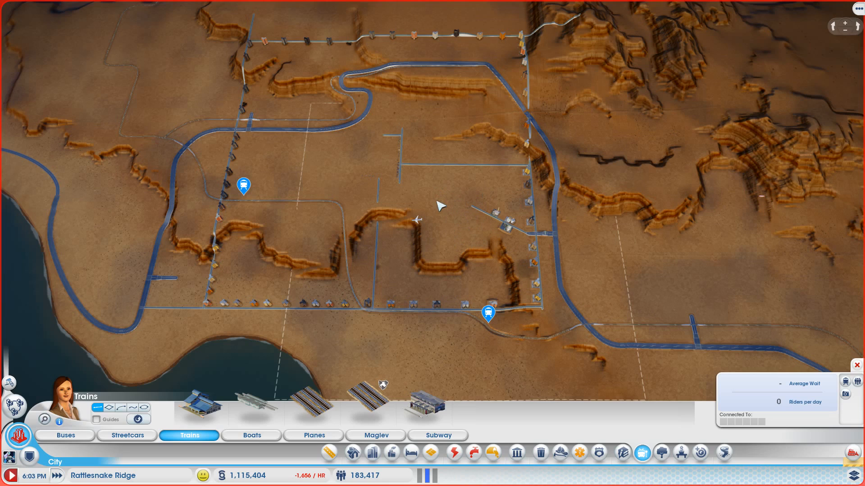
mouse_move(661, 339)
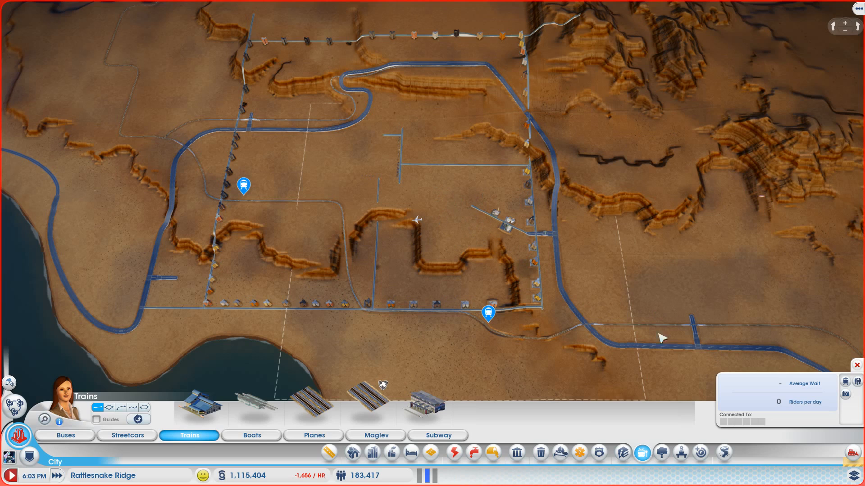
mouse_move(666, 311)
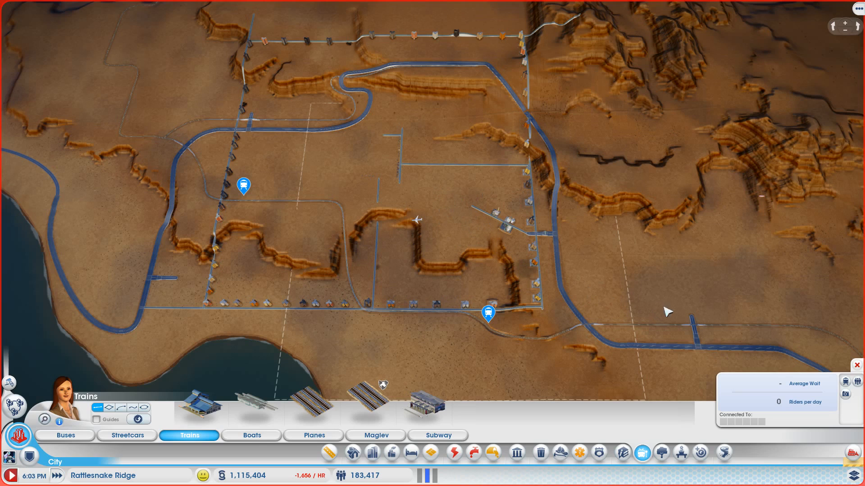
mouse_move(655, 345)
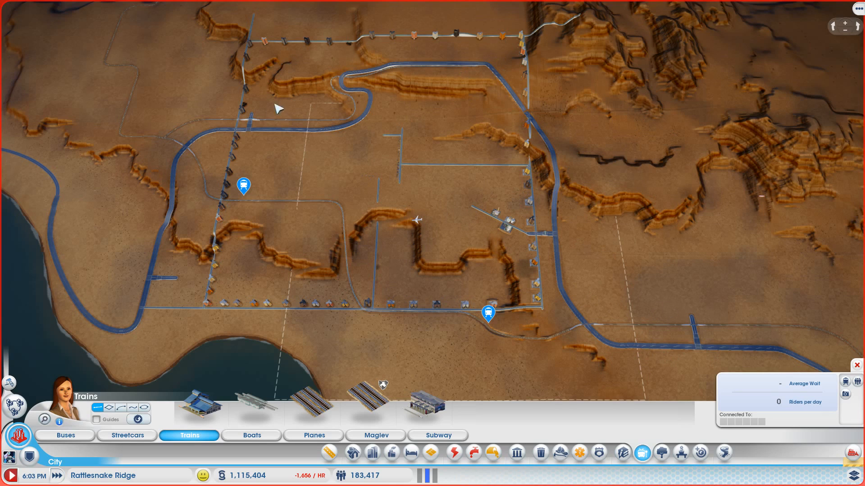
mouse_move(457, 95)
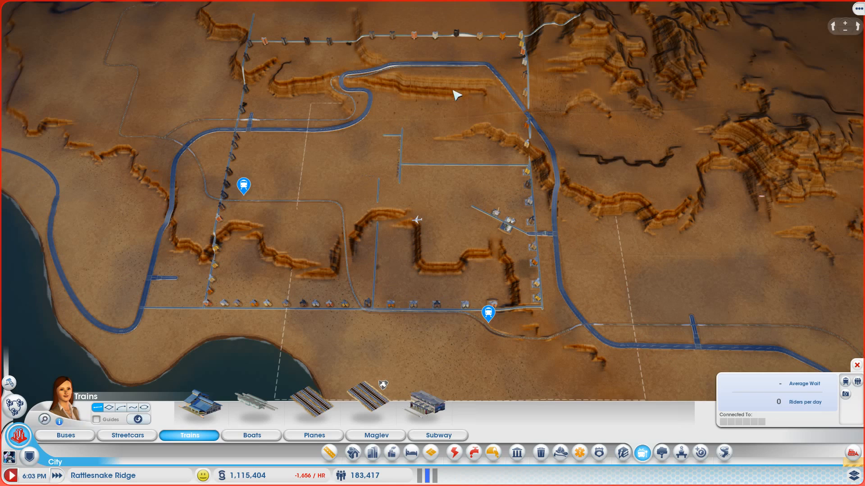
mouse_move(337, 141)
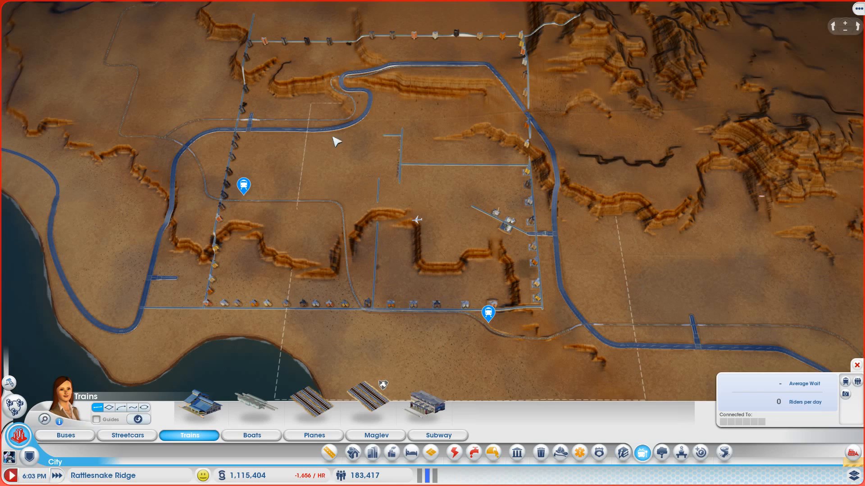
mouse_move(621, 313)
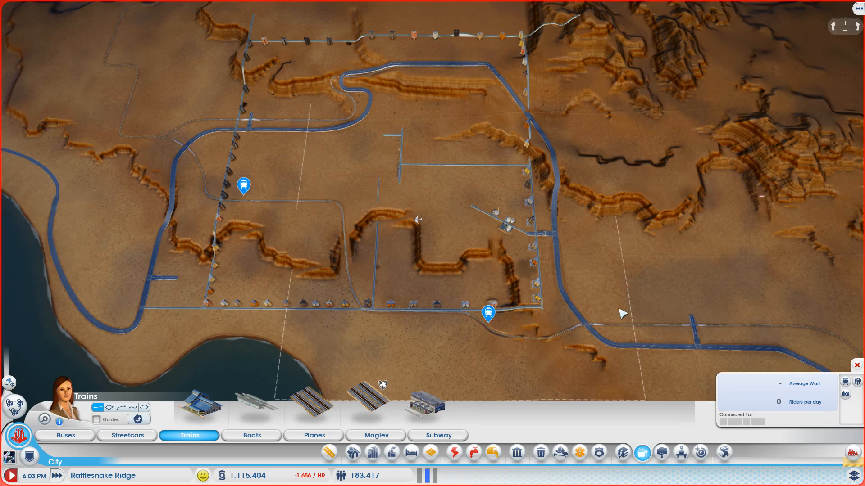
mouse_move(589, 154)
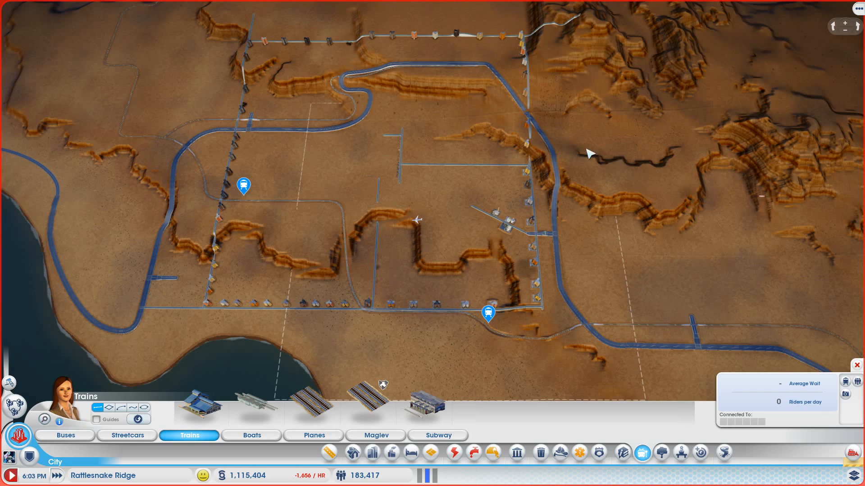
mouse_move(547, 278)
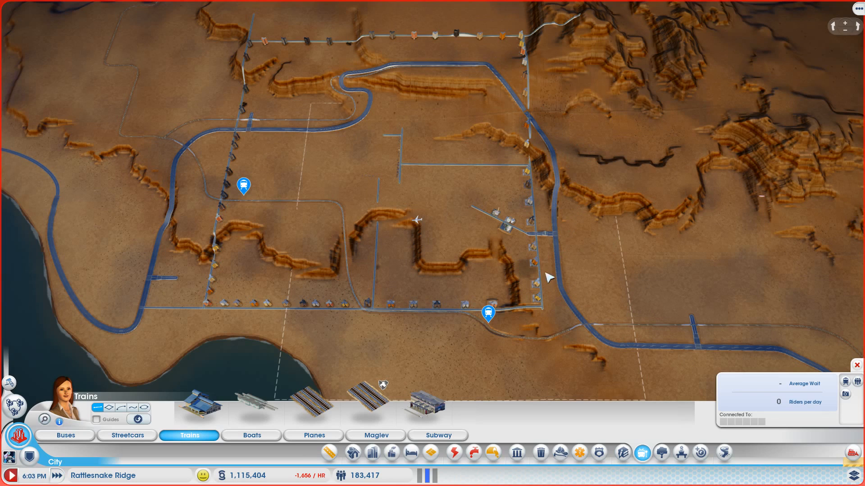
mouse_move(637, 356)
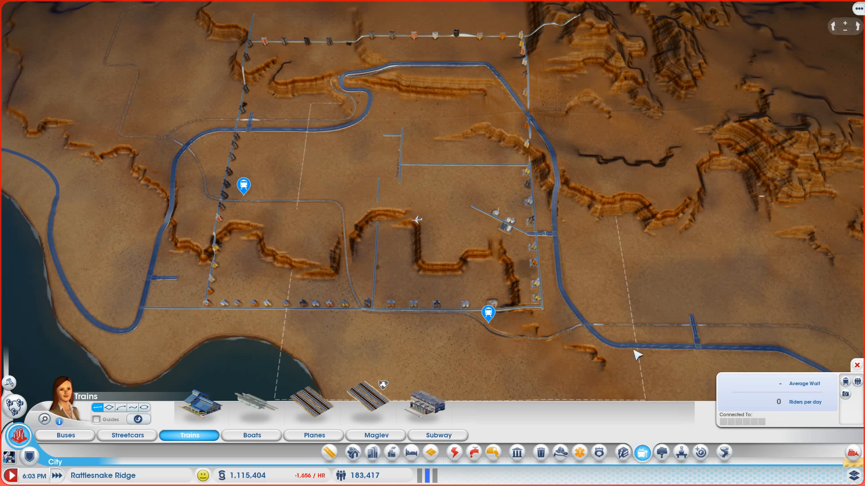
mouse_move(556, 219)
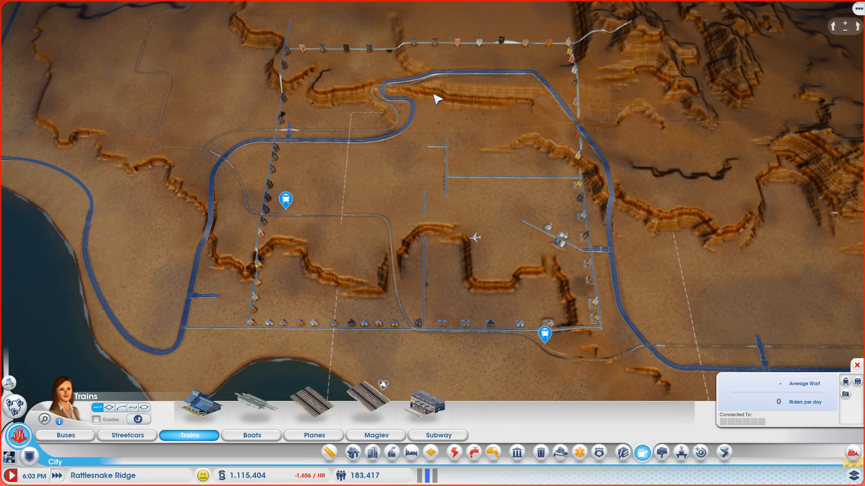
mouse_move(261, 142)
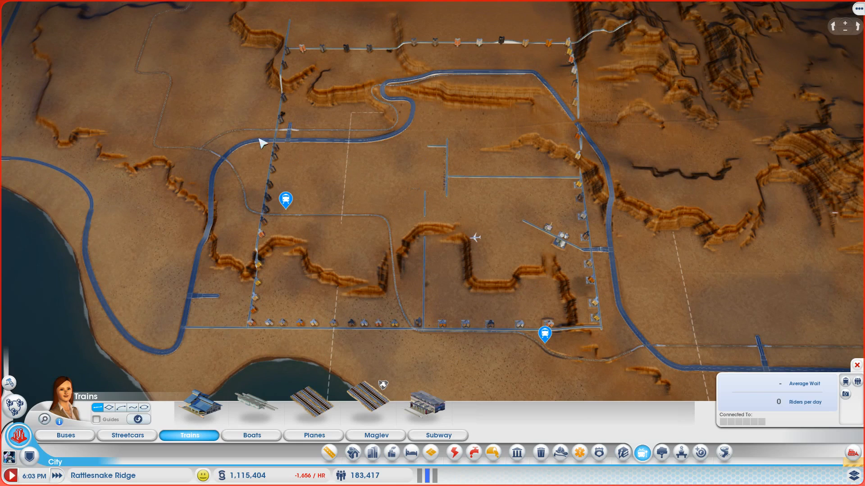
mouse_move(401, 149)
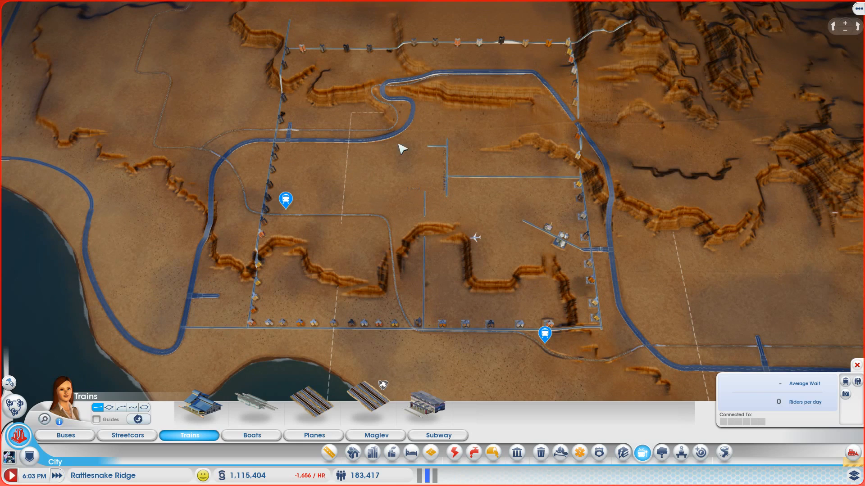
mouse_move(353, 339)
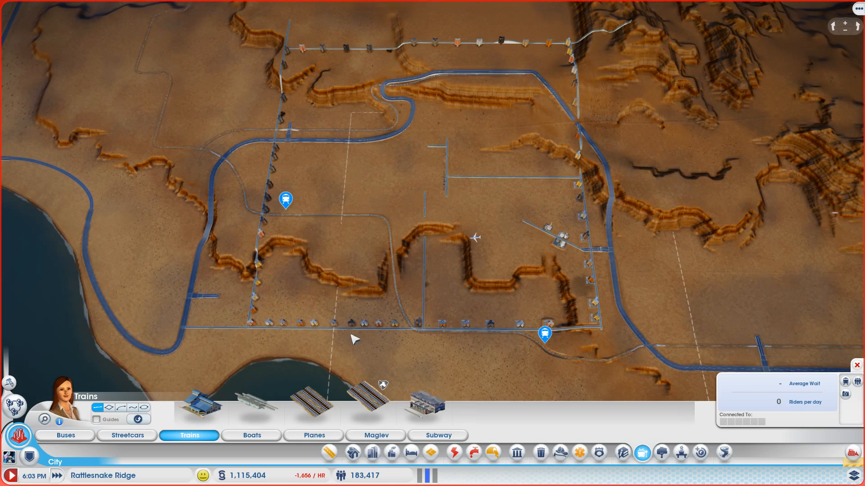
mouse_move(600, 353)
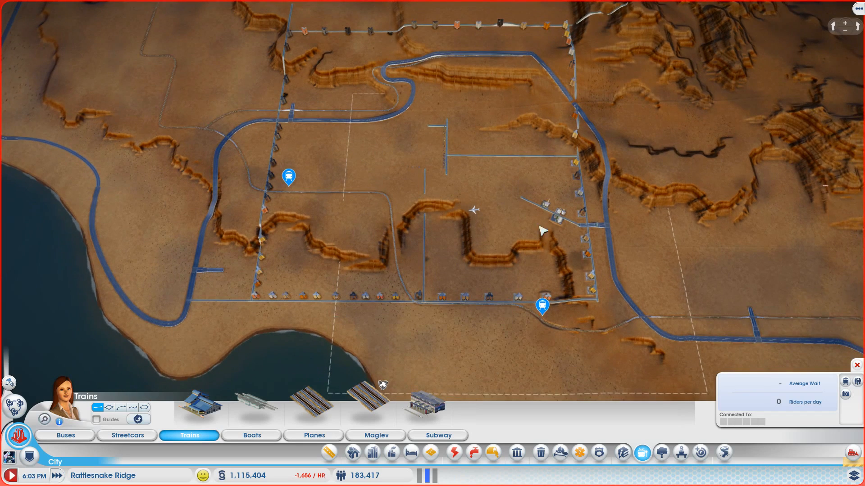
mouse_move(369, 212)
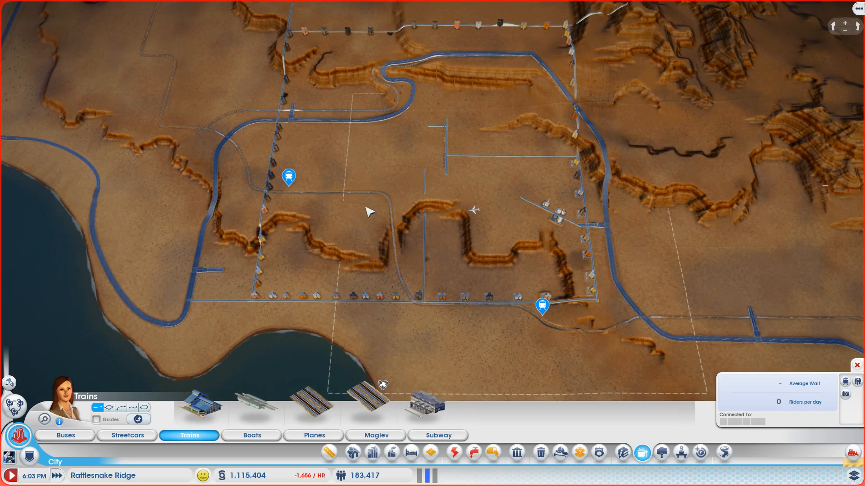
mouse_move(289, 177)
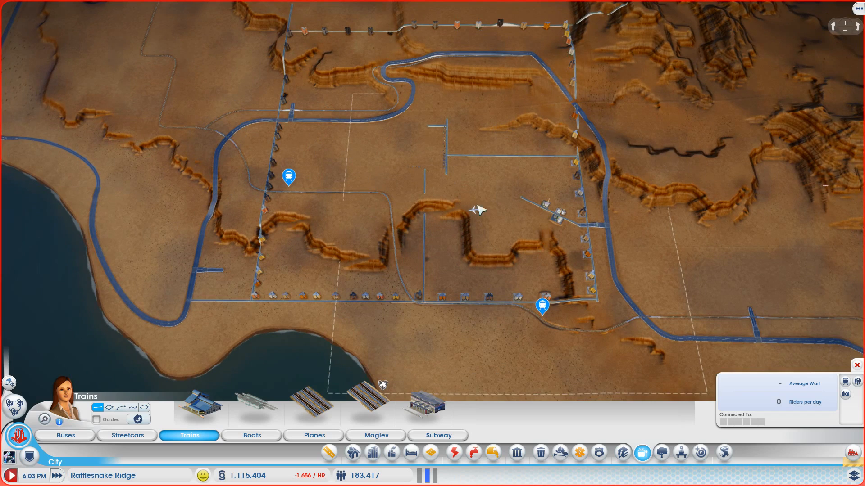
mouse_move(685, 158)
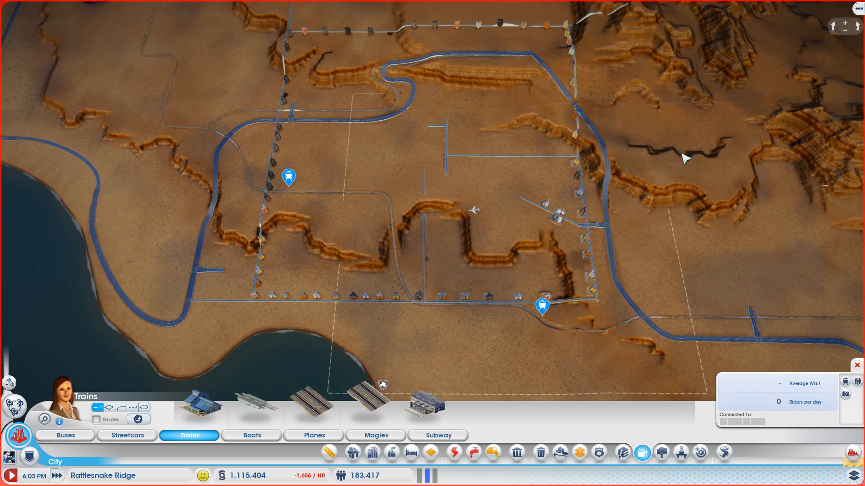
mouse_move(639, 251)
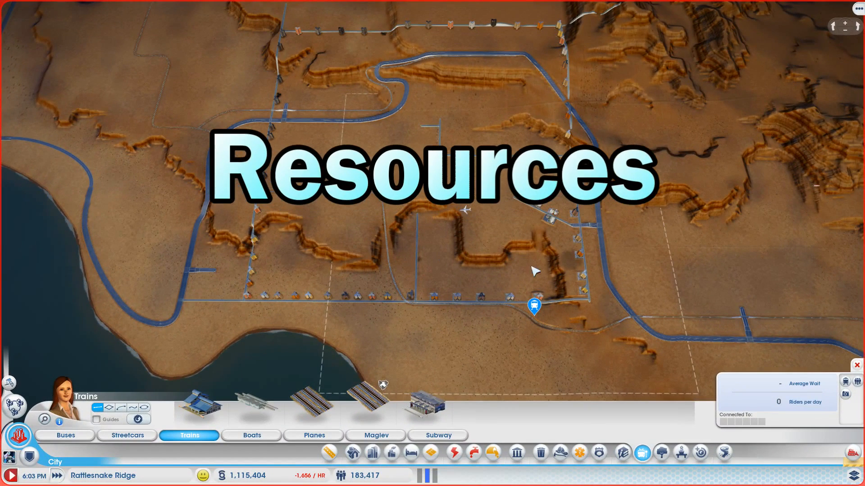
mouse_move(454, 100)
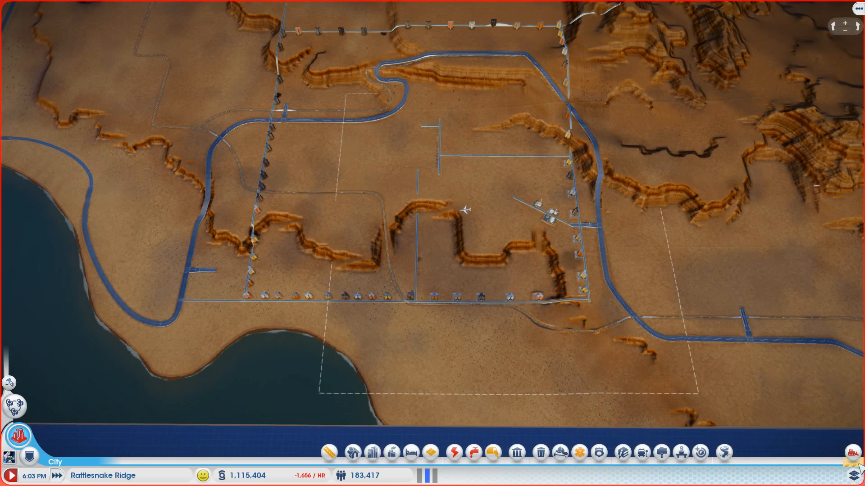
Step: Bring up the resource data maps, showing the coal deposit in the southern road grid
left_click(848, 454)
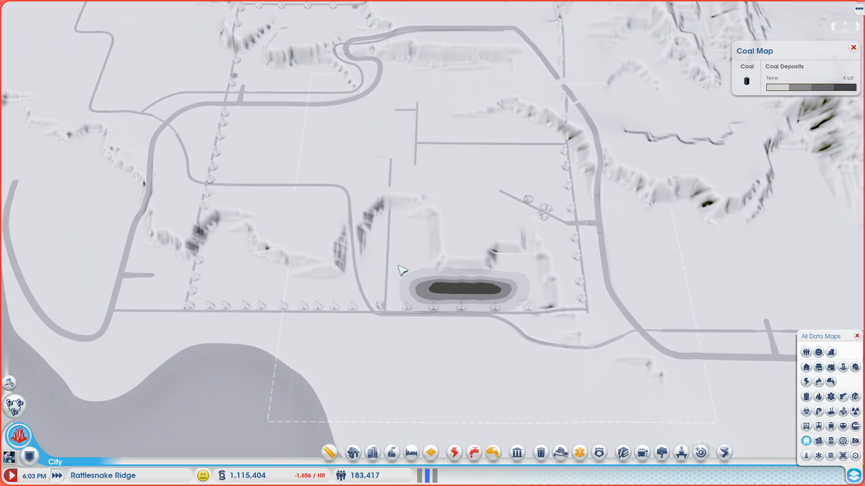
mouse_move(401, 147)
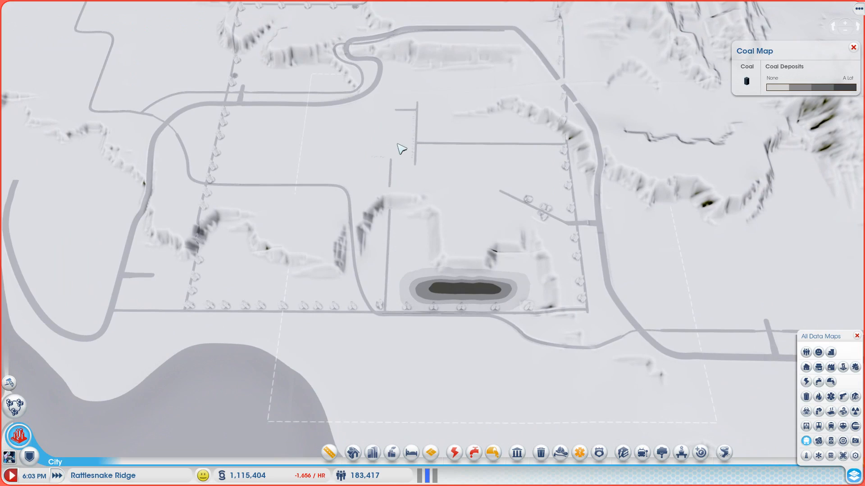
mouse_move(468, 289)
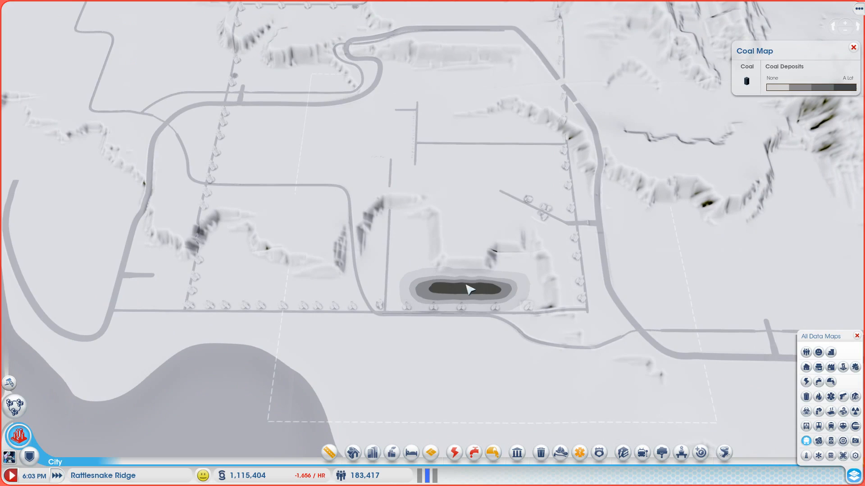
mouse_move(819, 442)
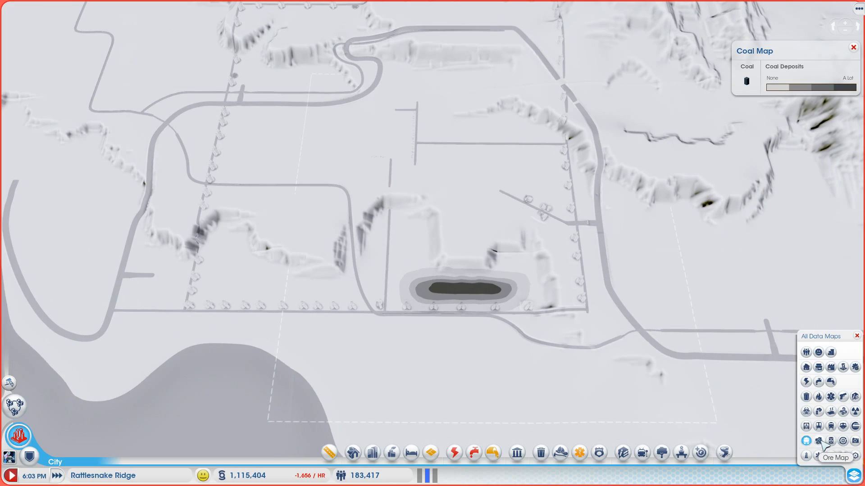
Step: Switch from the Ore Map to the Oil Map, then dismiss the deposit overlay
left_click(818, 440)
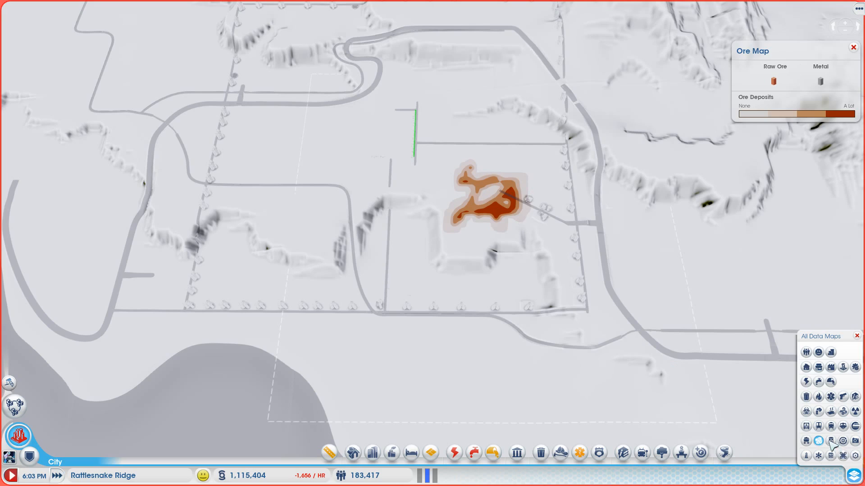
left_click(829, 441)
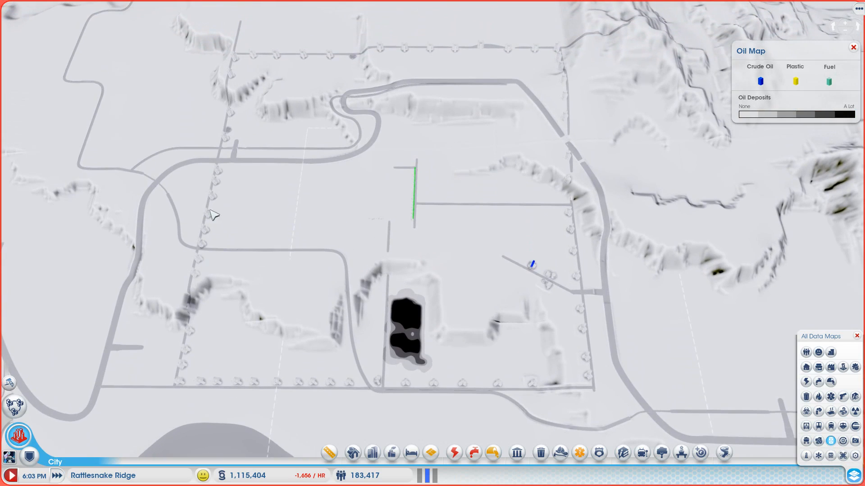
mouse_move(406, 268)
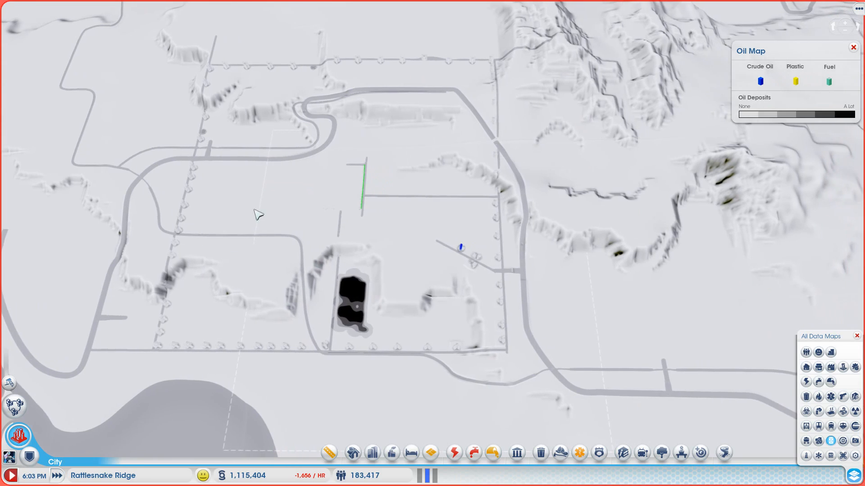
mouse_move(591, 226)
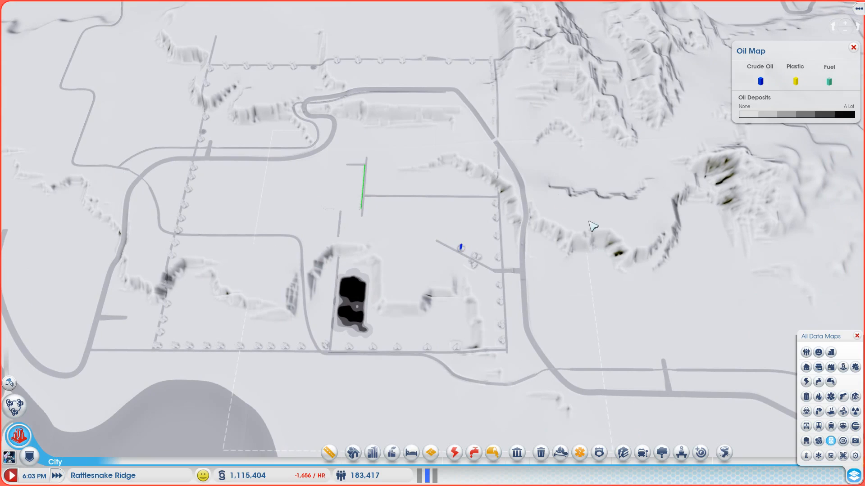
mouse_move(429, 199)
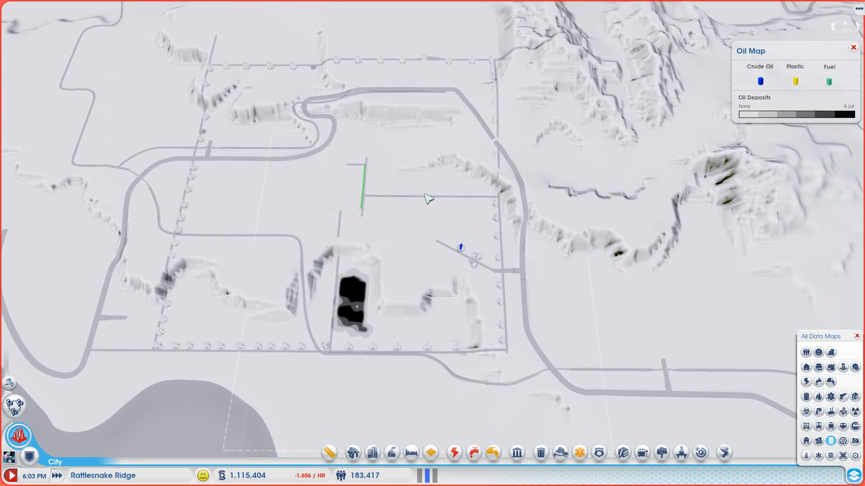
mouse_move(344, 229)
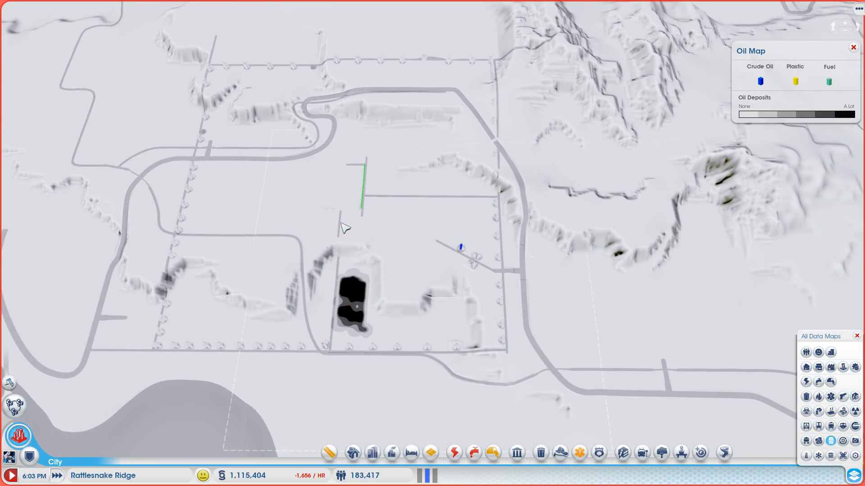
mouse_move(404, 199)
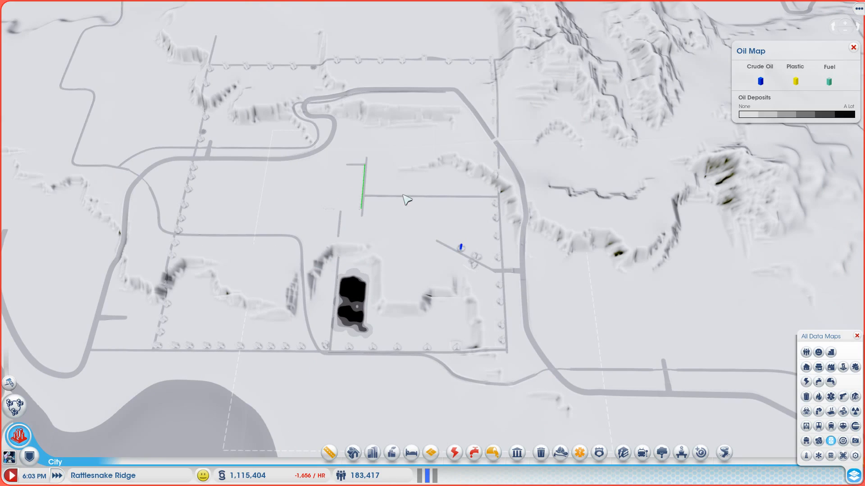
mouse_move(122, 287)
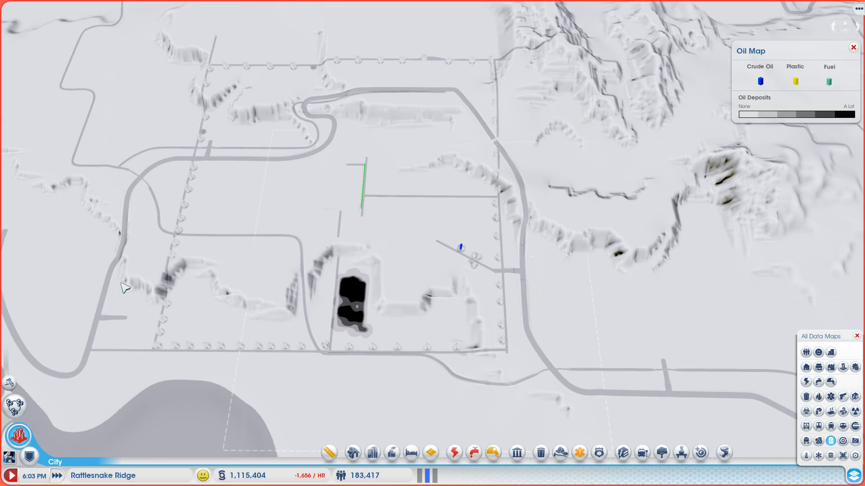
mouse_move(217, 344)
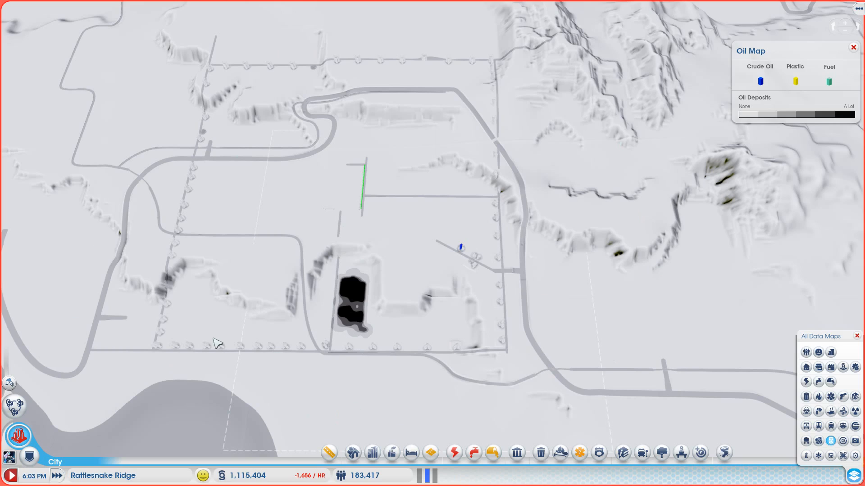
mouse_move(329, 201)
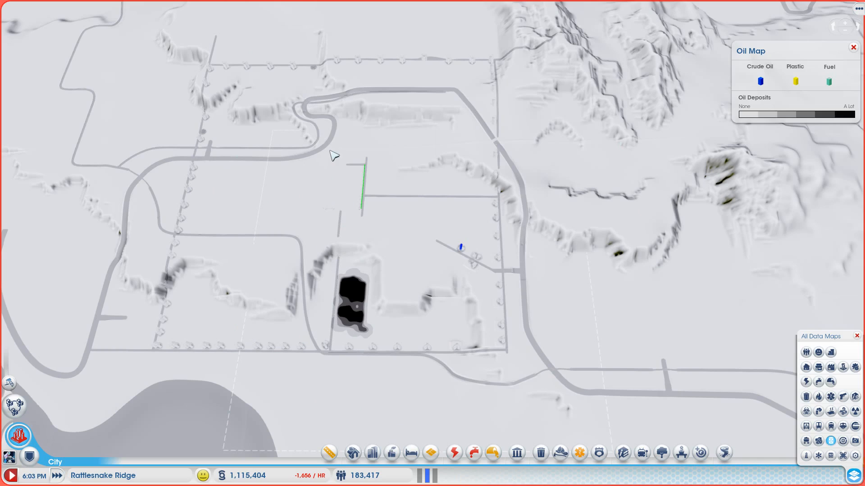
mouse_move(374, 180)
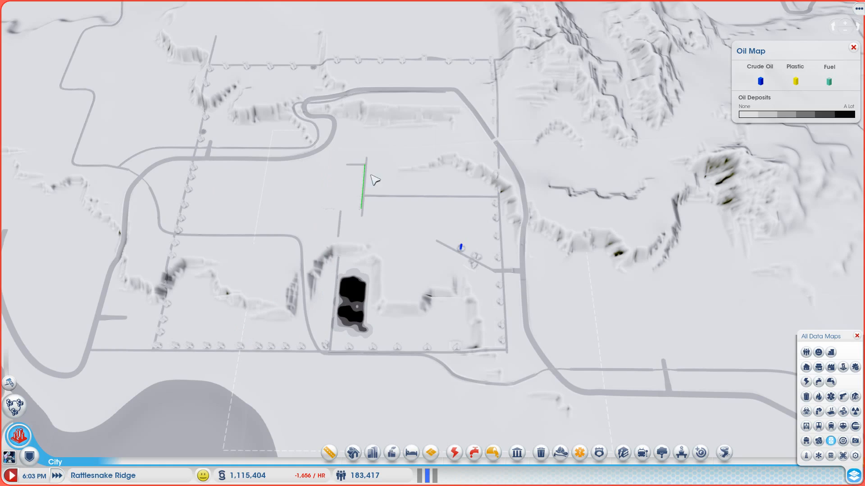
mouse_move(341, 353)
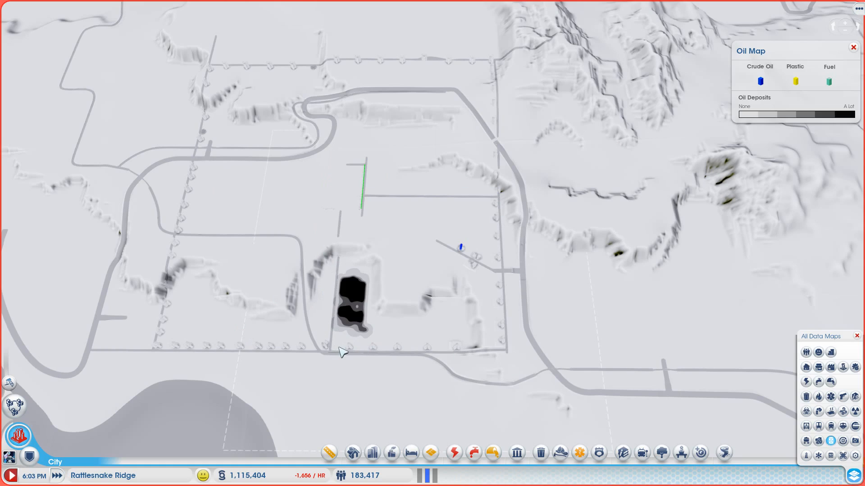
mouse_move(444, 268)
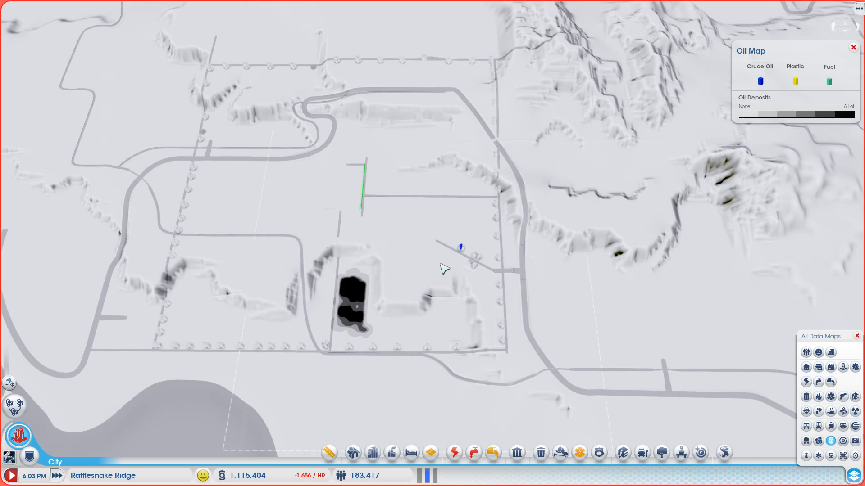
left_click(852, 47)
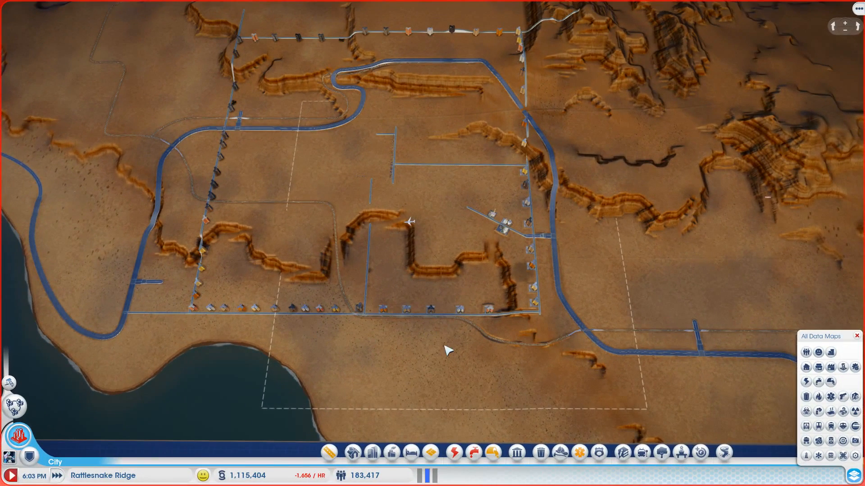
mouse_move(503, 140)
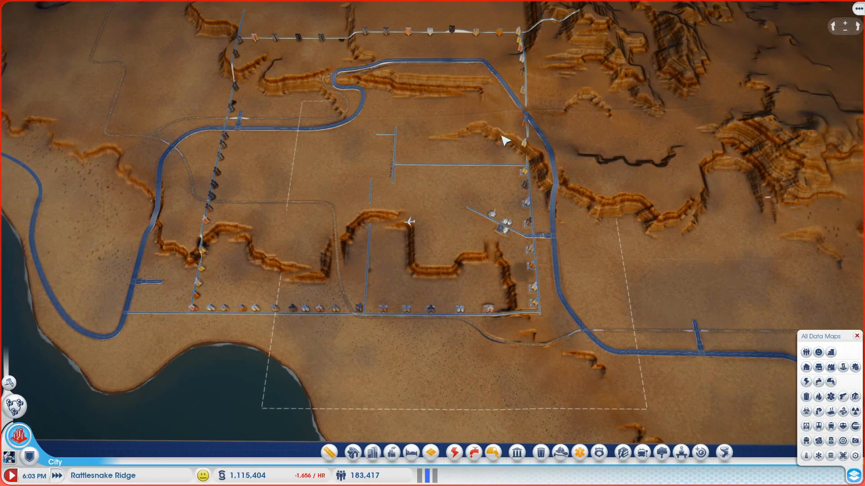
mouse_move(497, 314)
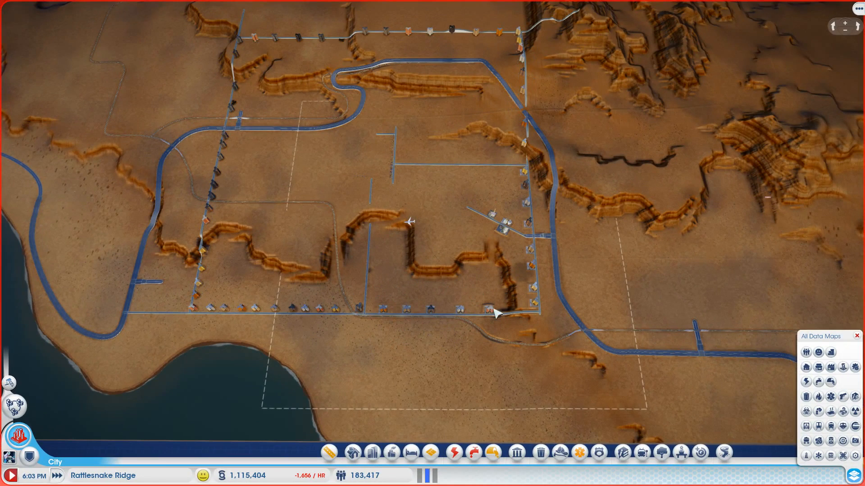
mouse_move(378, 207)
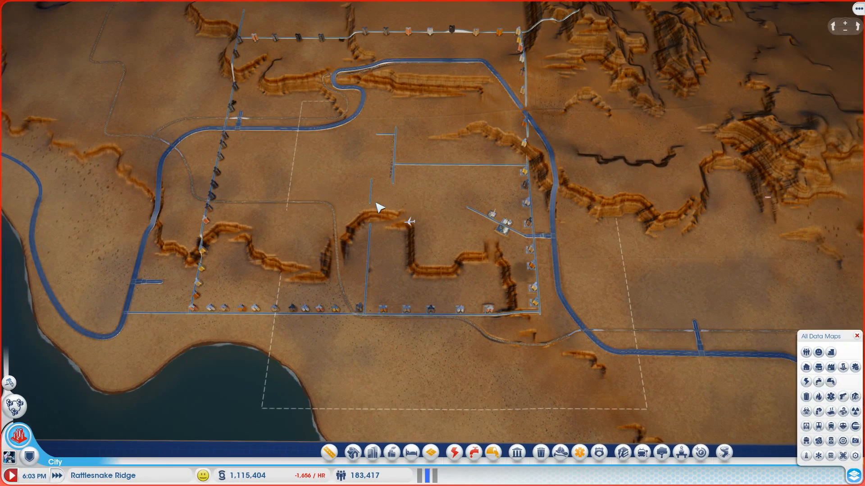
mouse_move(445, 406)
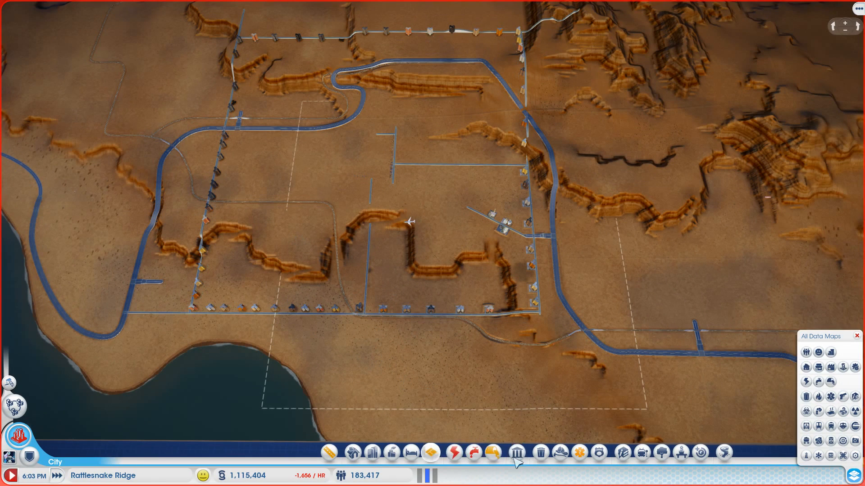
Step: Open the Waste Disposal building options
left_click(454, 453)
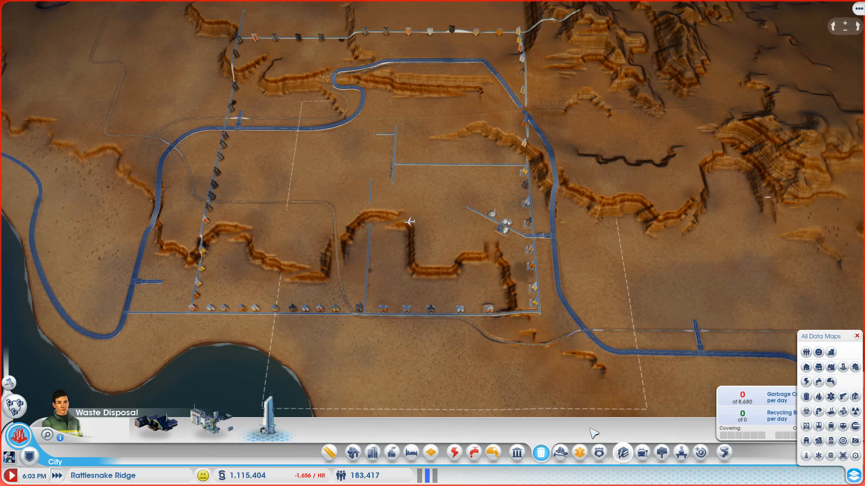
mouse_move(396, 254)
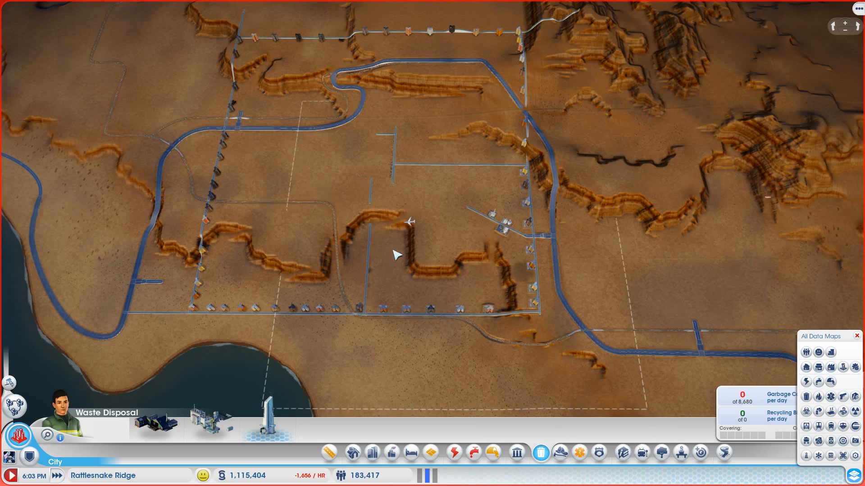
mouse_move(278, 147)
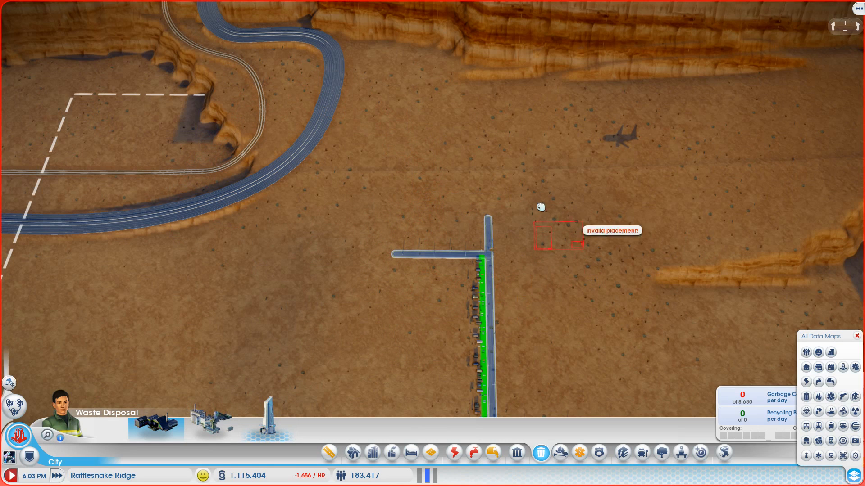
mouse_move(433, 226)
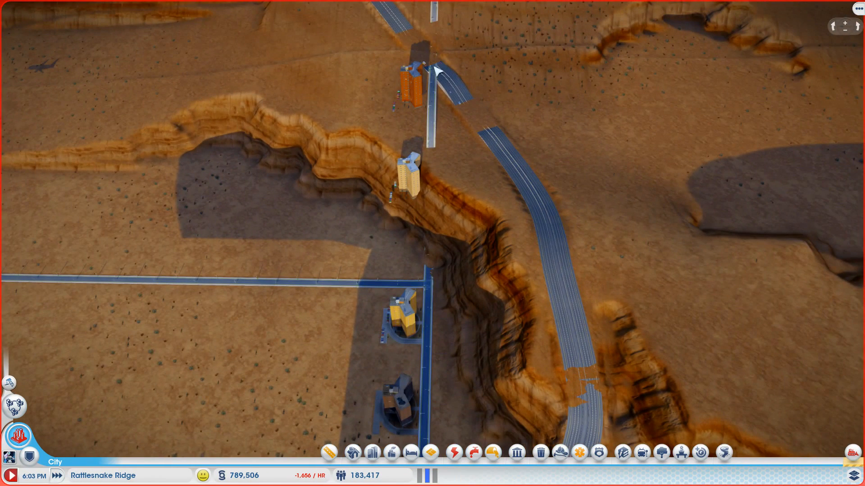
left_click(408, 83)
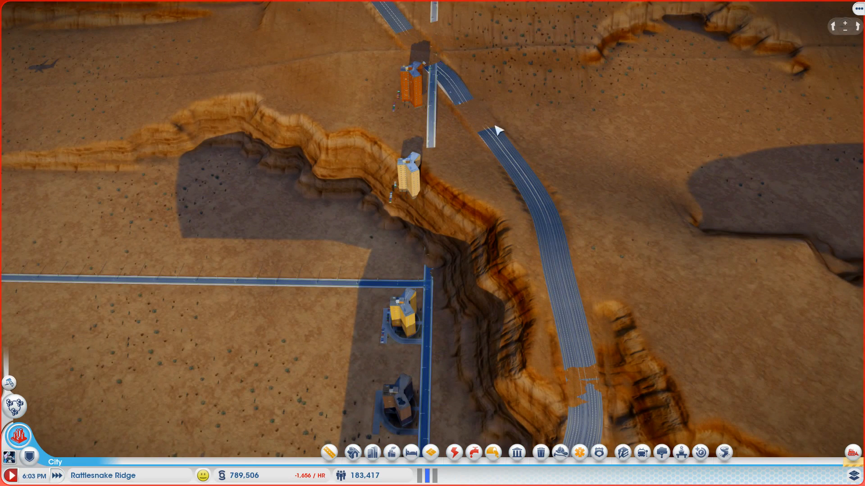
mouse_move(430, 291)
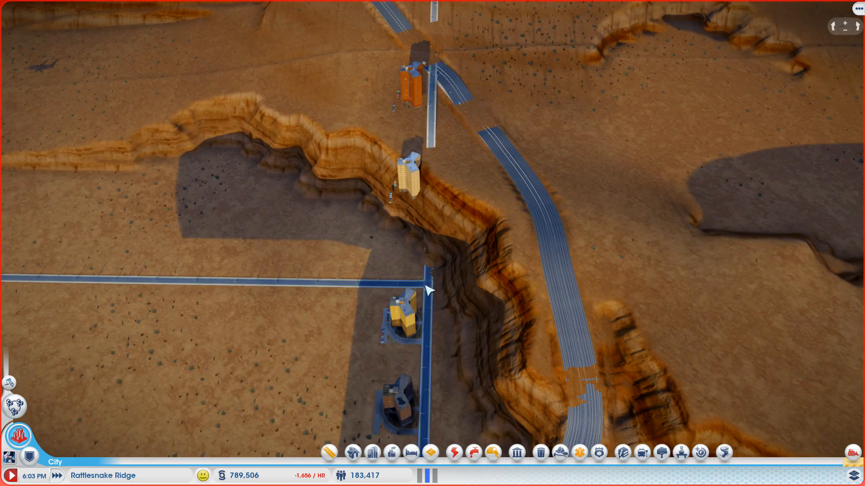
mouse_move(431, 57)
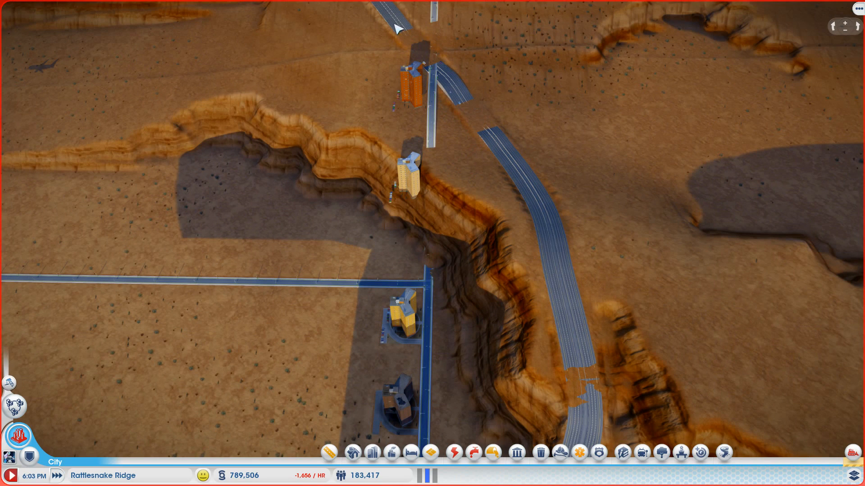
mouse_move(443, 47)
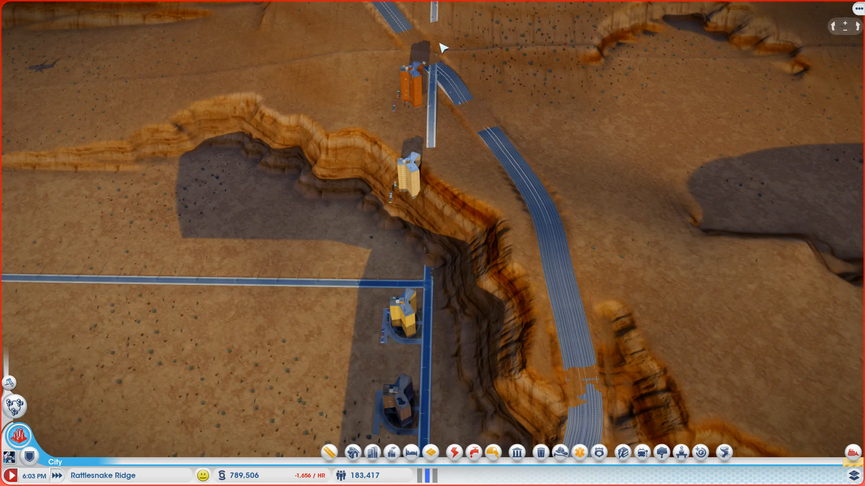
mouse_move(495, 175)
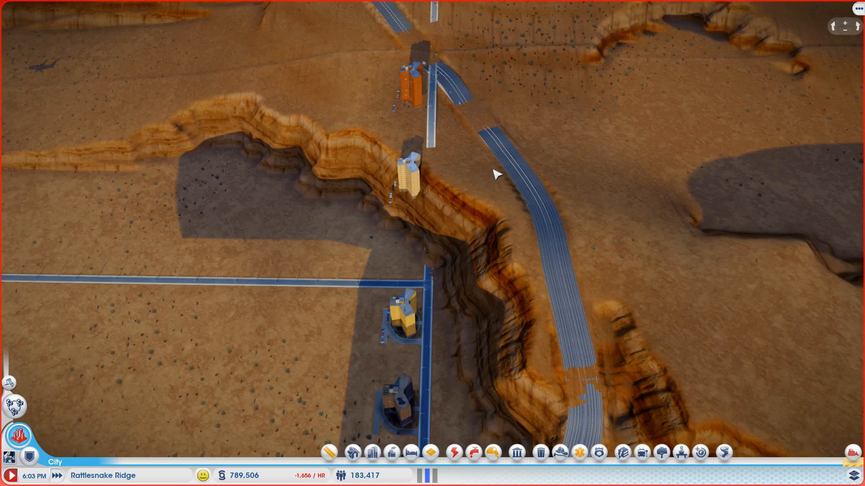
mouse_move(496, 134)
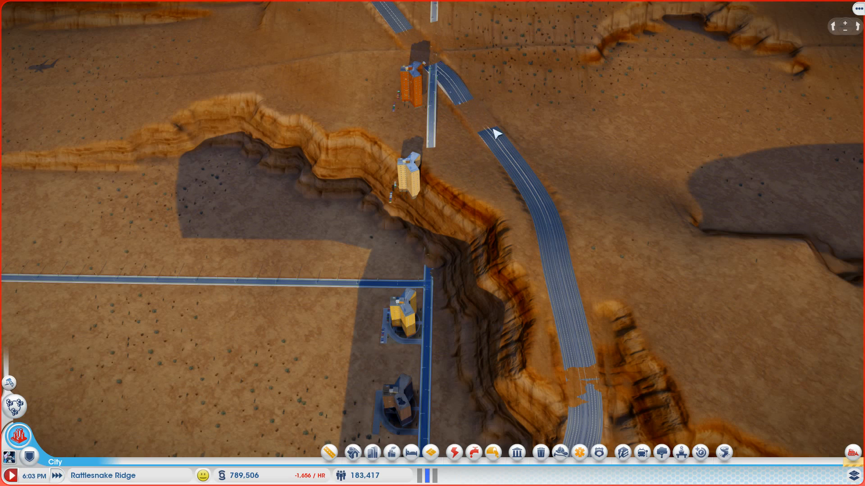
mouse_move(400, 117)
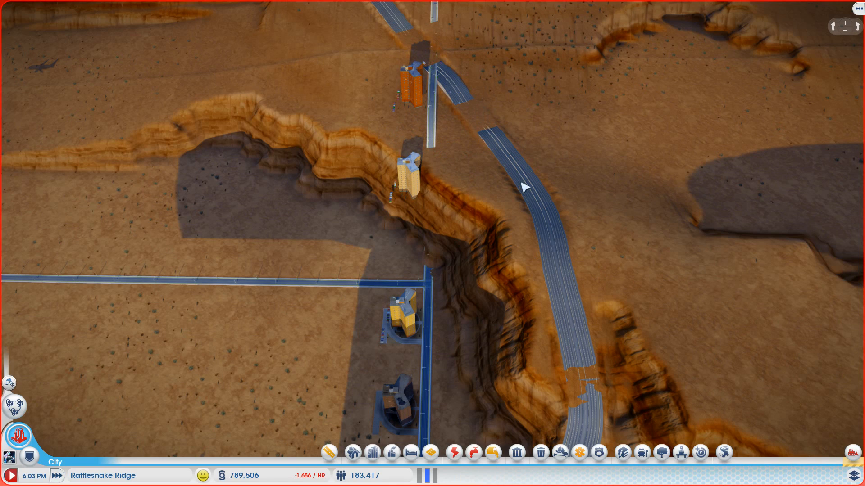
mouse_move(407, 109)
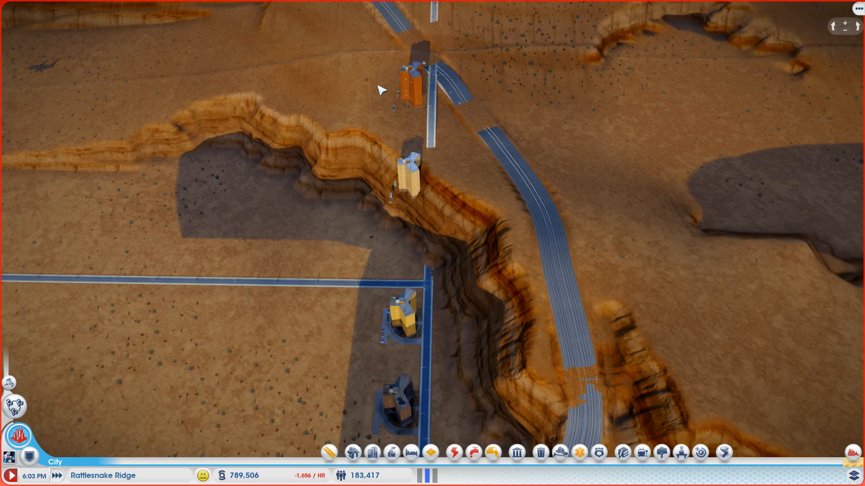
mouse_move(435, 76)
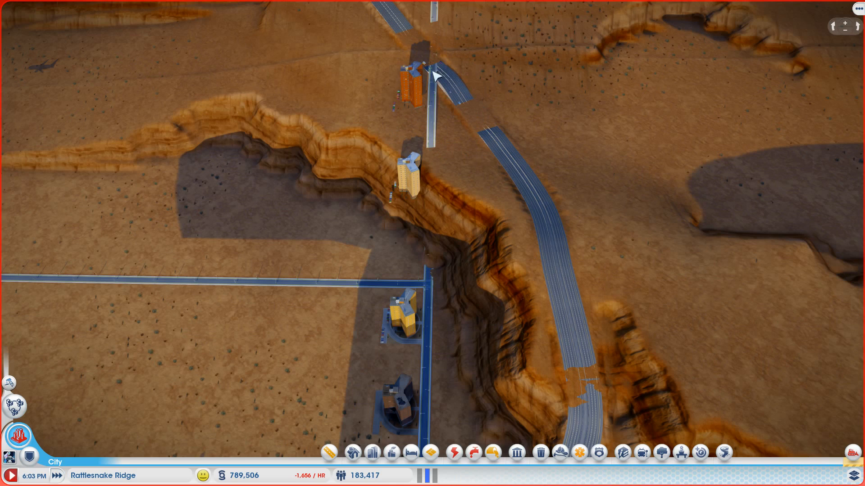
mouse_move(496, 138)
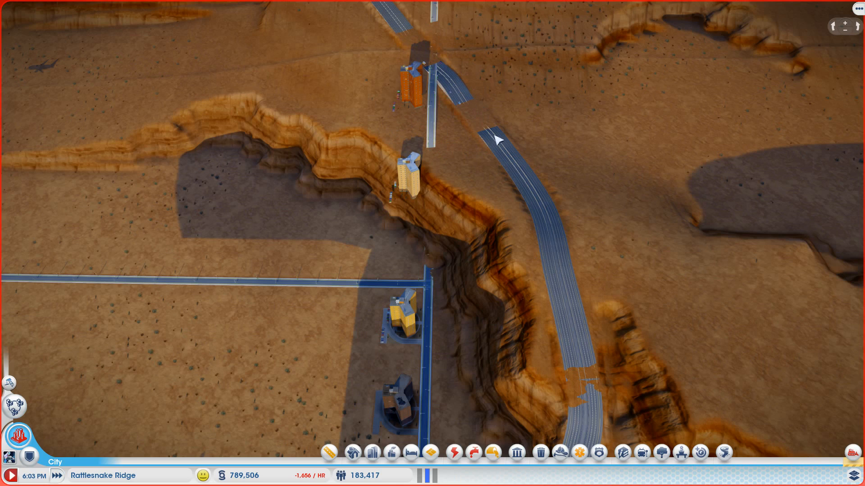
mouse_move(568, 208)
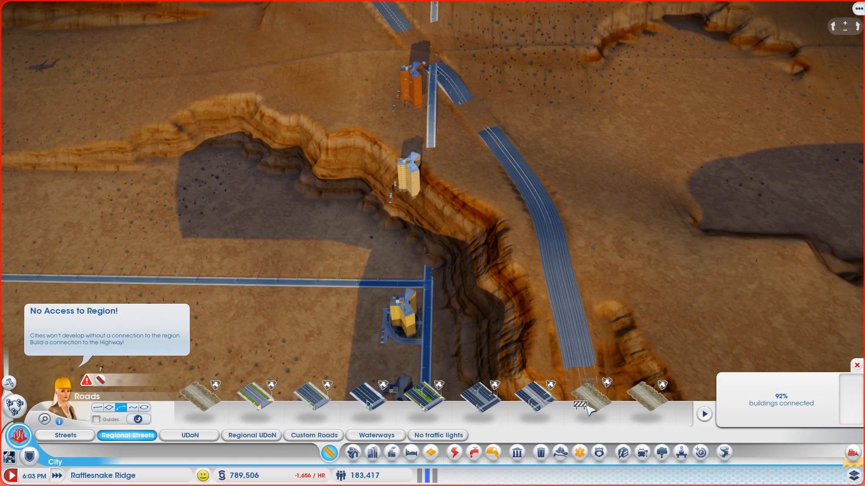
mouse_move(535, 394)
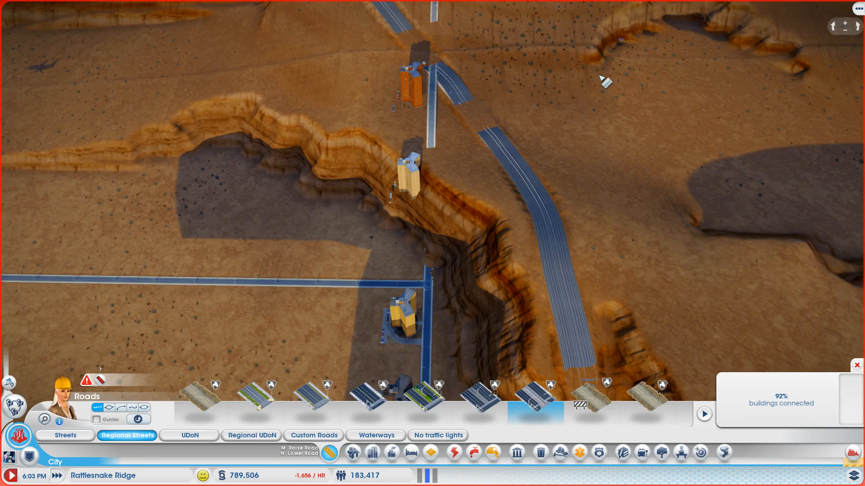
mouse_move(590, 123)
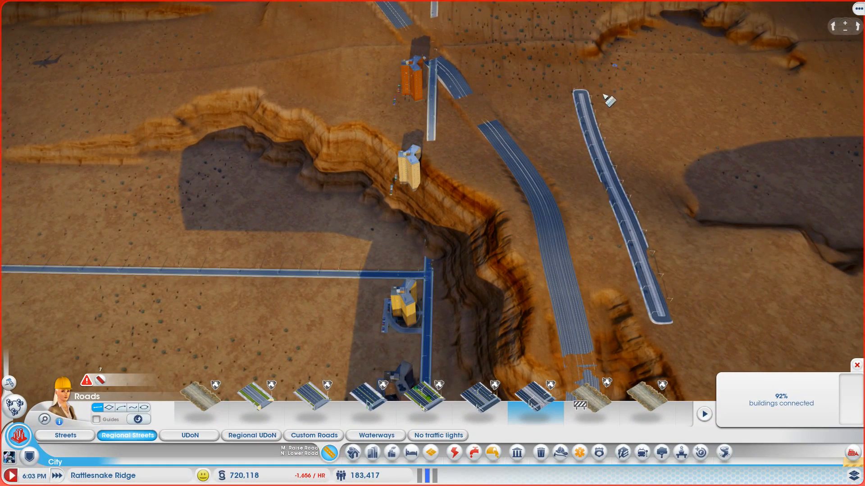
mouse_move(615, 113)
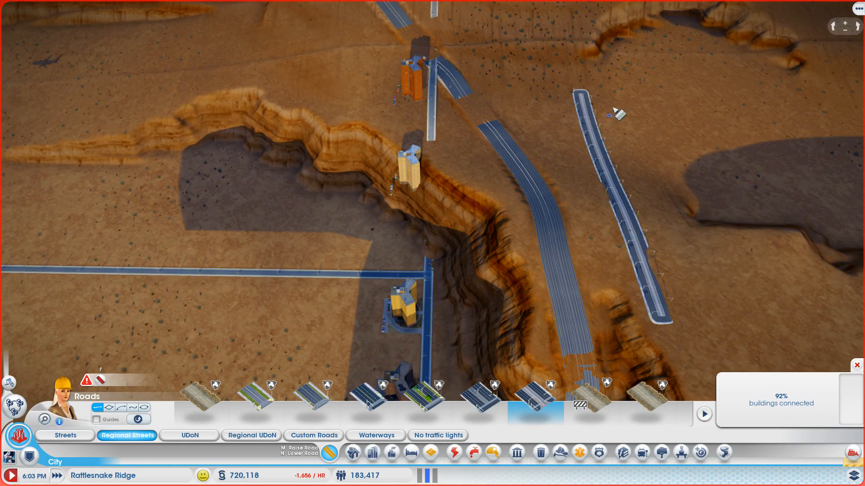
mouse_move(648, 91)
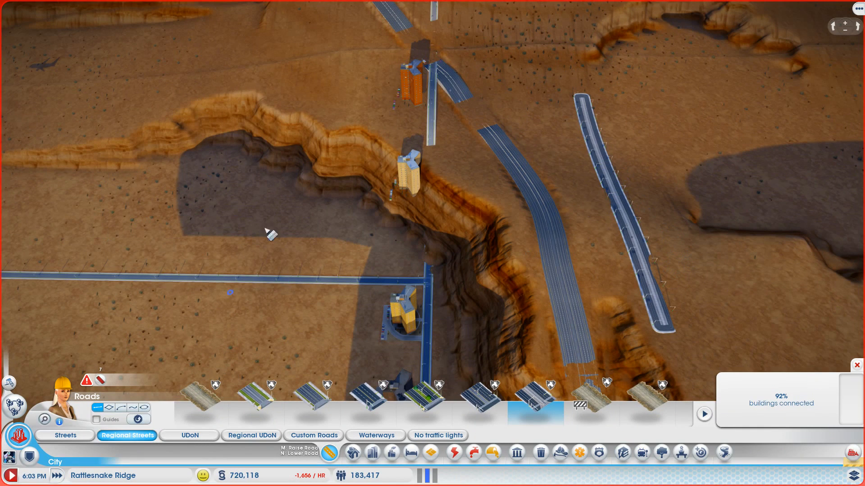
mouse_move(154, 250)
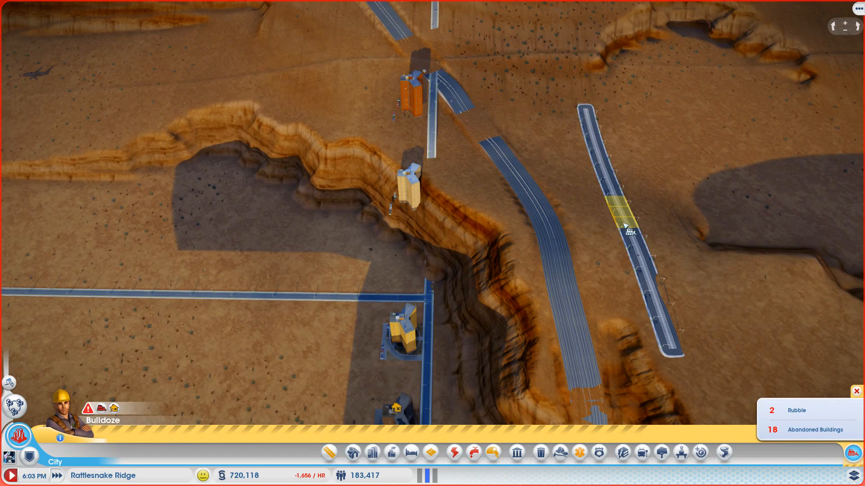
Step: Bulldoze the middle stretch of the parallel road and redraw the gap with regional street
left_click(622, 229)
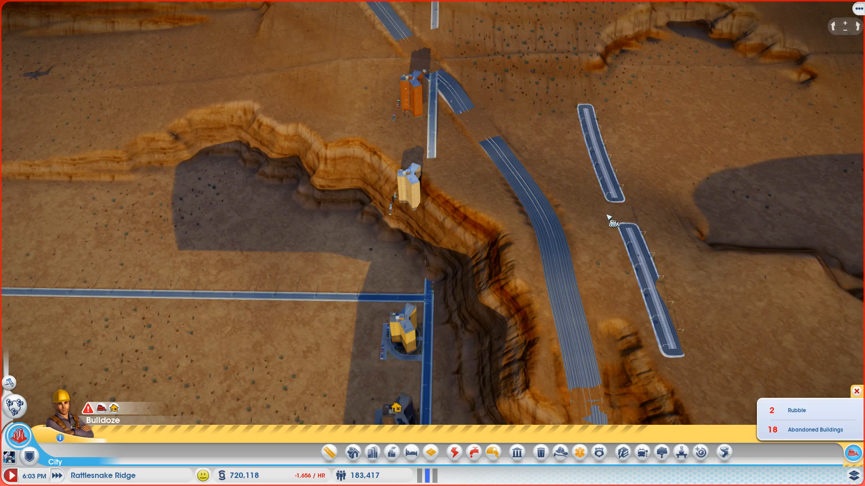
mouse_move(653, 206)
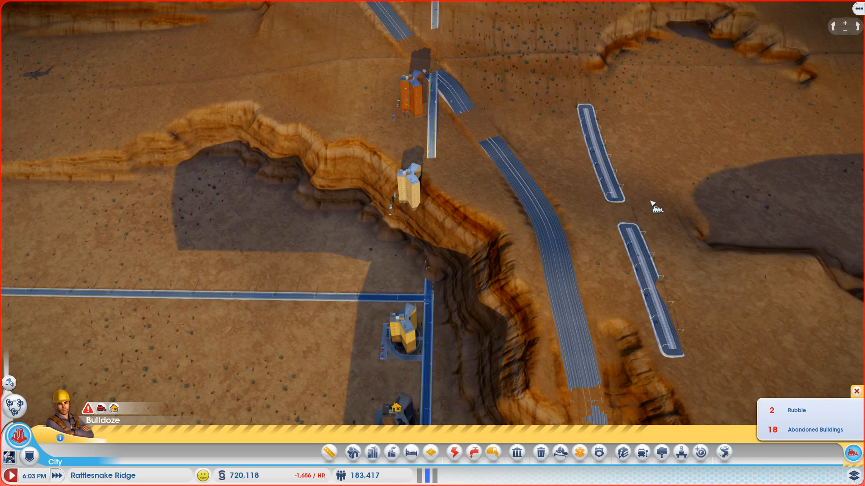
mouse_move(597, 205)
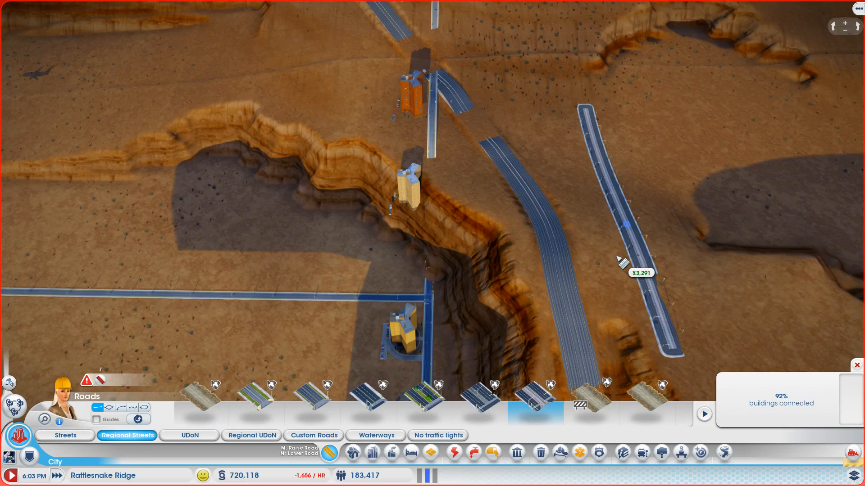
left_click(632, 263)
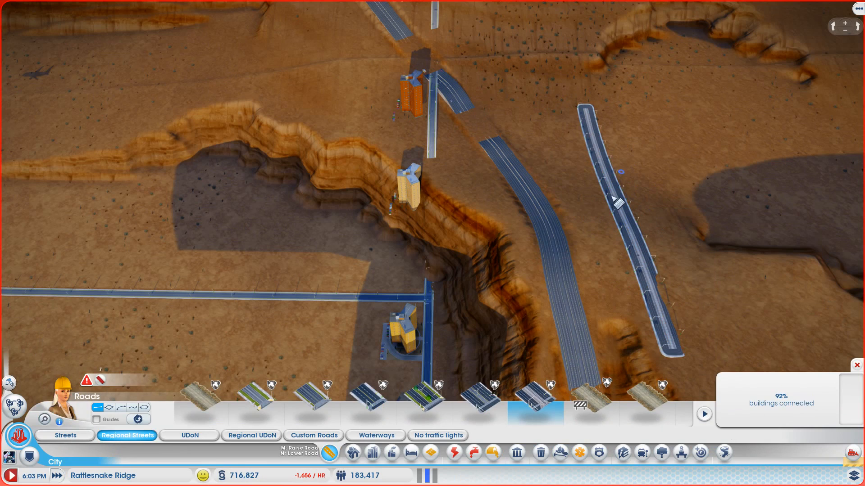
mouse_move(744, 309)
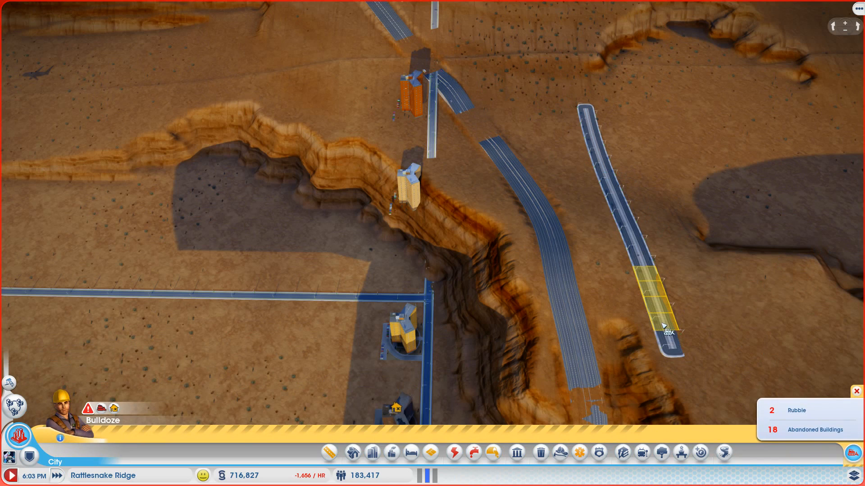
Step: Bulldoze every section of the new parallel regional road beside the highway
left_click(664, 328)
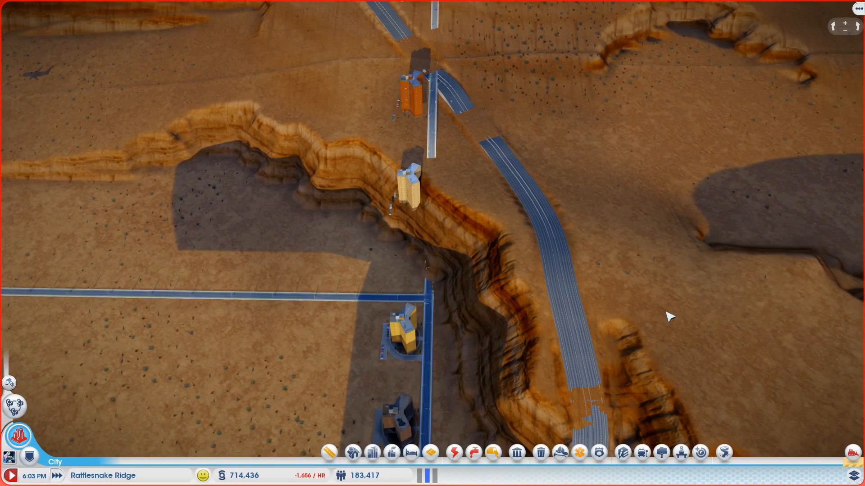
mouse_move(323, 446)
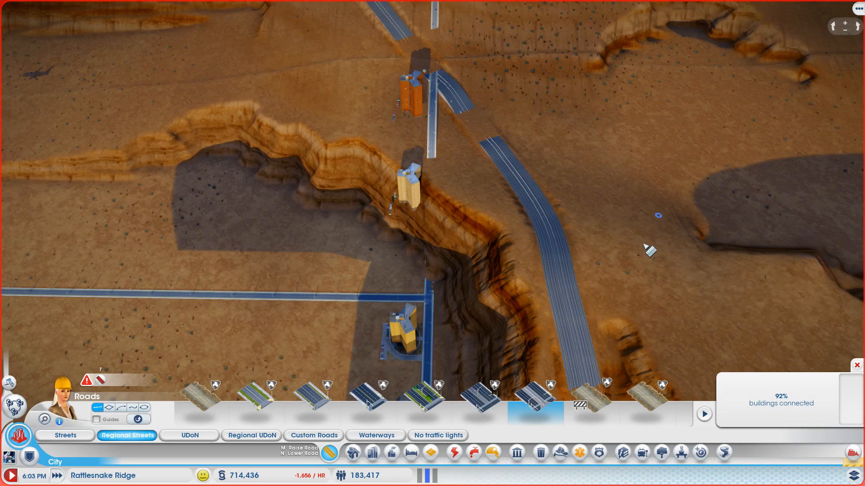
mouse_move(624, 303)
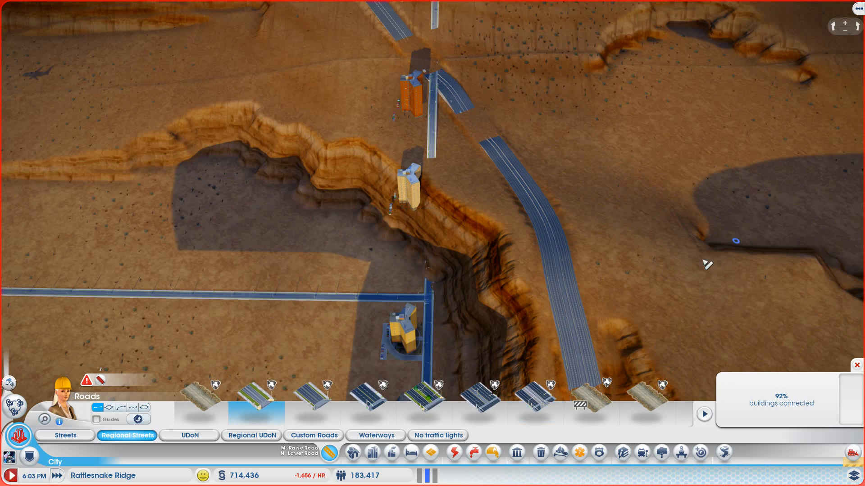
mouse_move(619, 277)
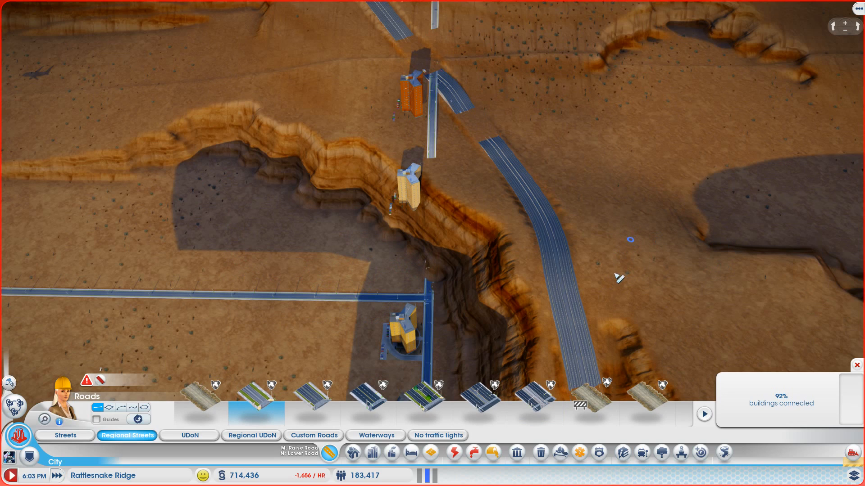
mouse_move(122, 407)
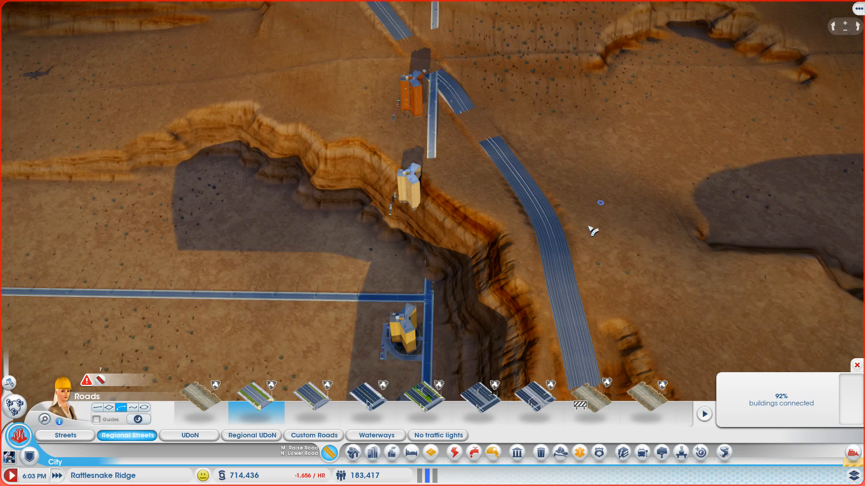
mouse_move(587, 221)
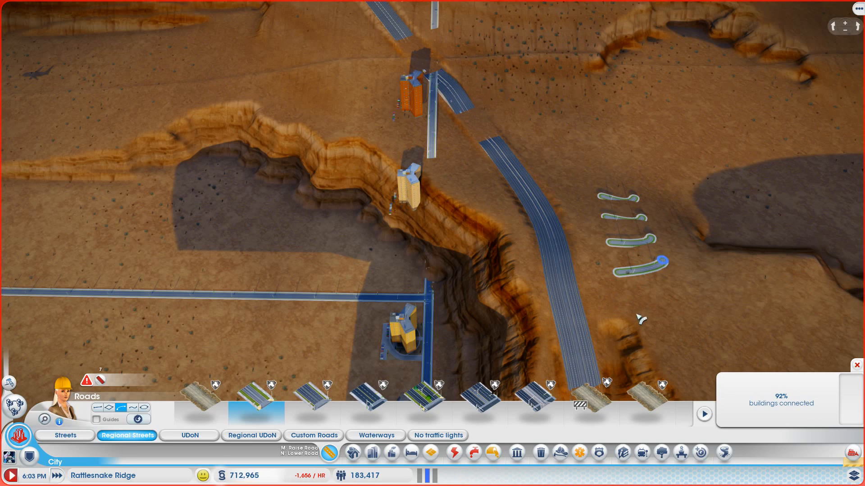
mouse_move(644, 274)
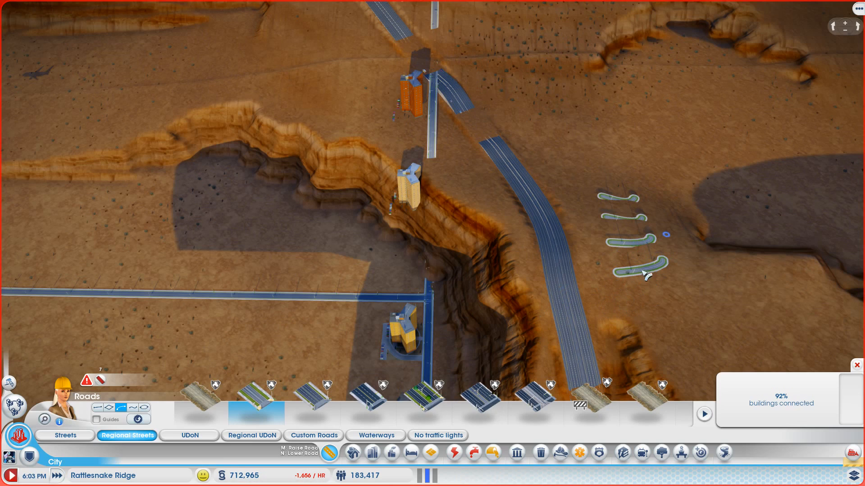
mouse_move(624, 200)
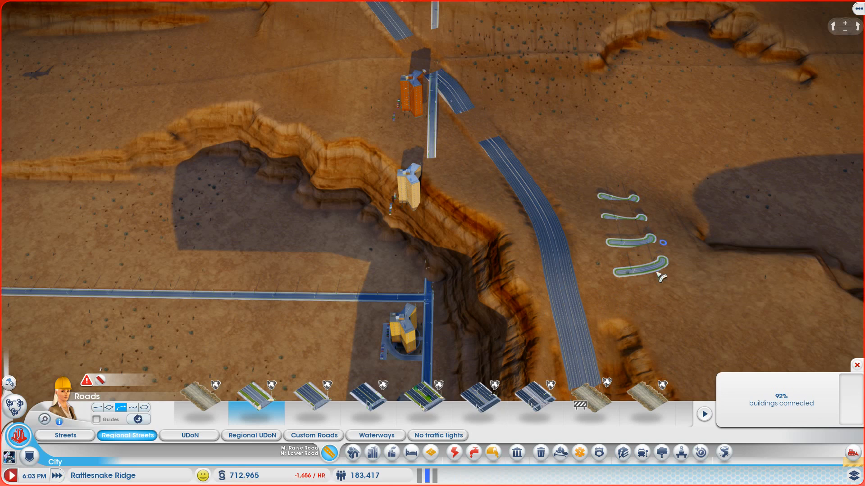
mouse_move(541, 395)
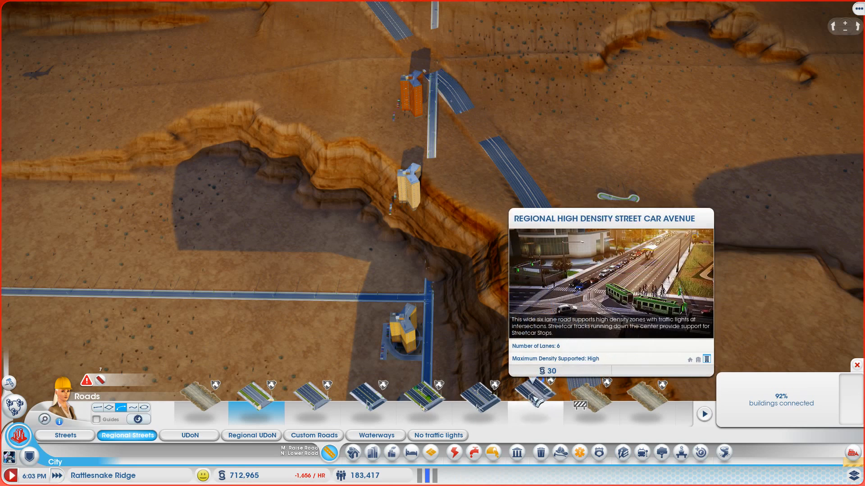
Step: Pick the Regional High Density Street Car Avenue for the north–south road east of the canyon
left_click(535, 397)
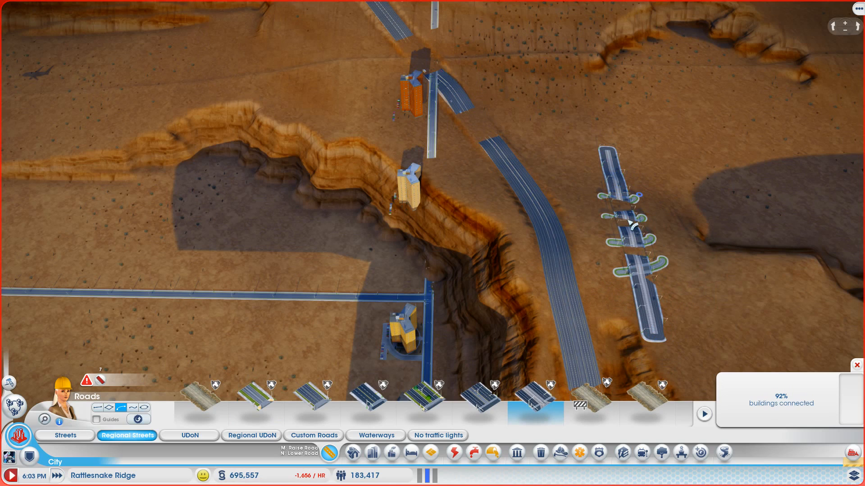
mouse_move(648, 251)
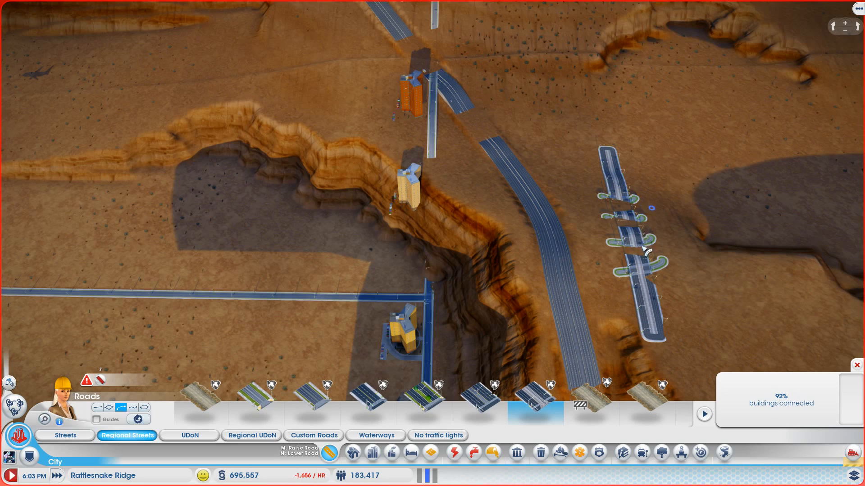
mouse_move(713, 356)
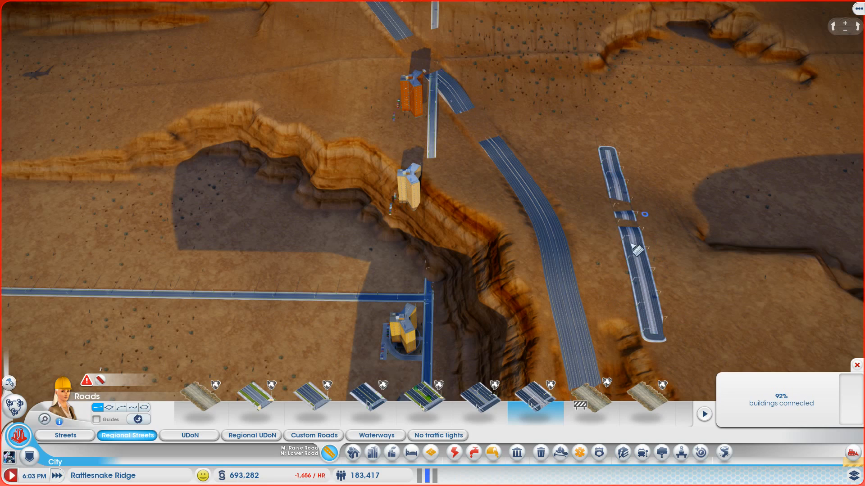
mouse_move(724, 340)
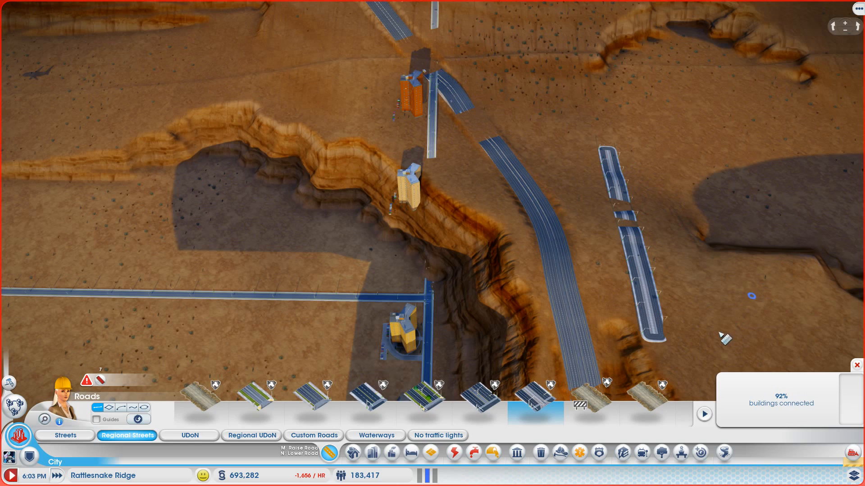
mouse_move(705, 238)
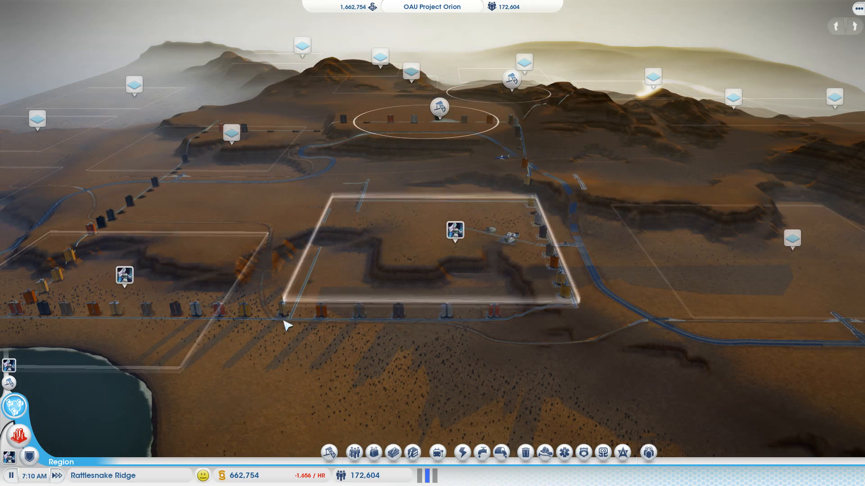
Step: Select the neighbouring Scorpion Shores plot on the region map
left_click(454, 231)
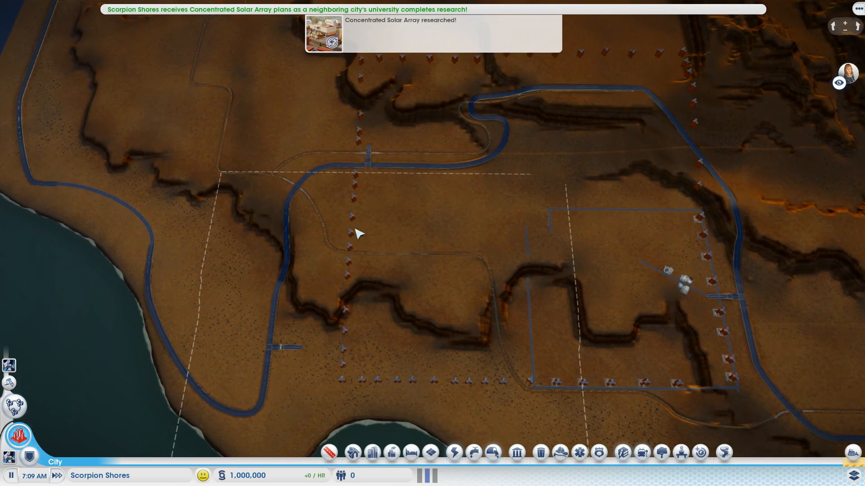
mouse_move(452, 384)
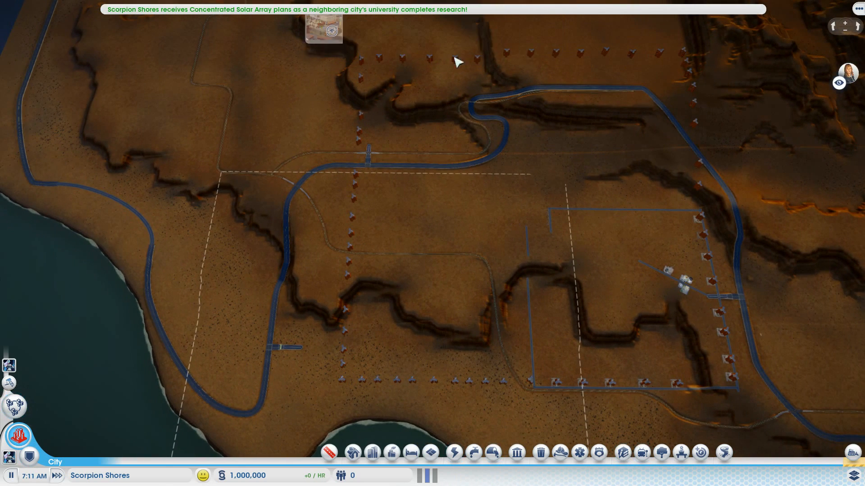
mouse_move(600, 392)
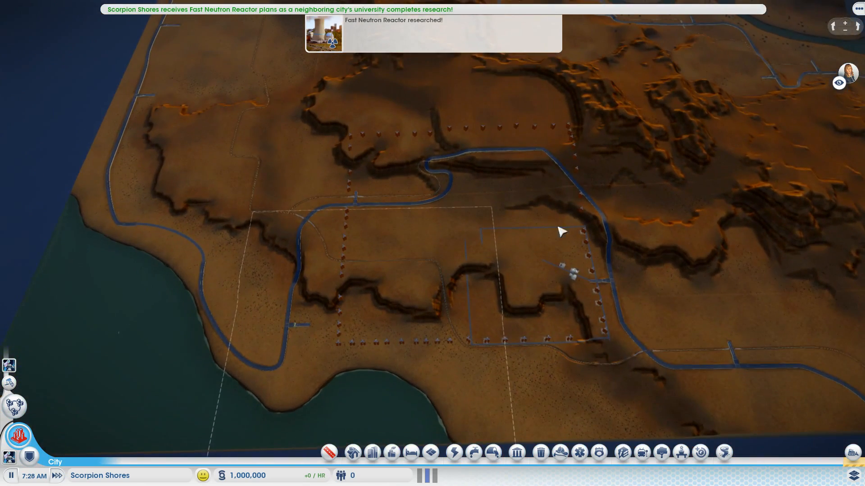
mouse_move(491, 263)
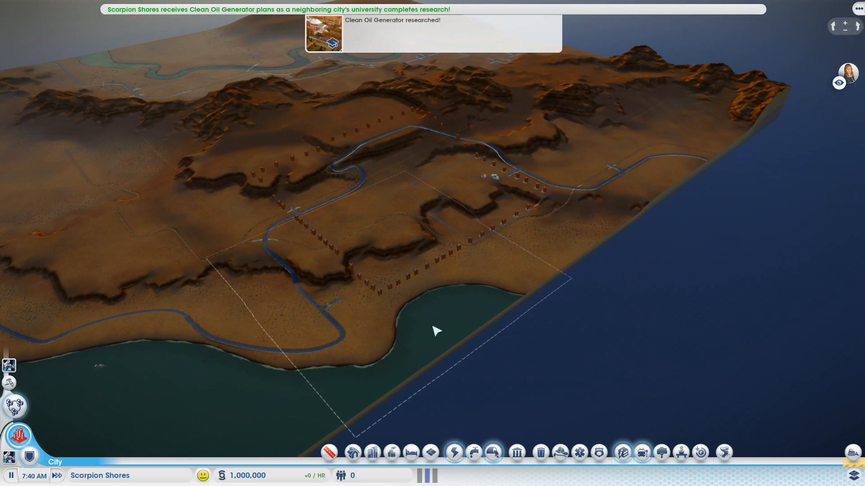
mouse_move(577, 174)
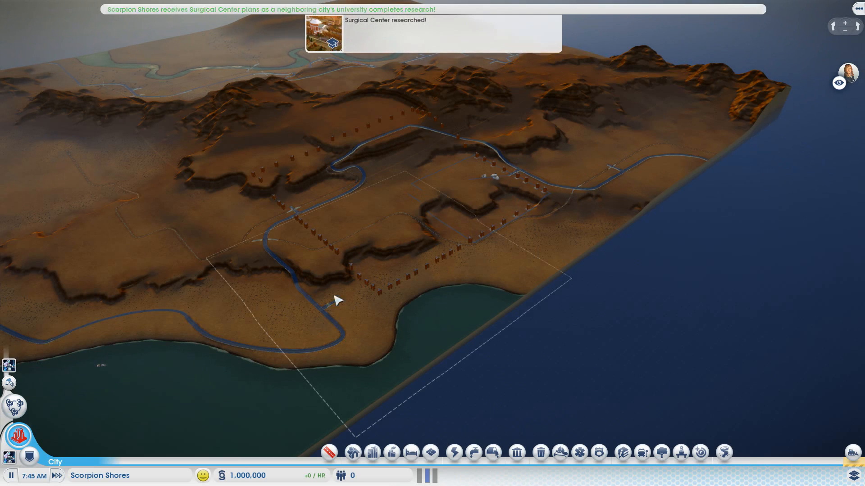
mouse_move(503, 255)
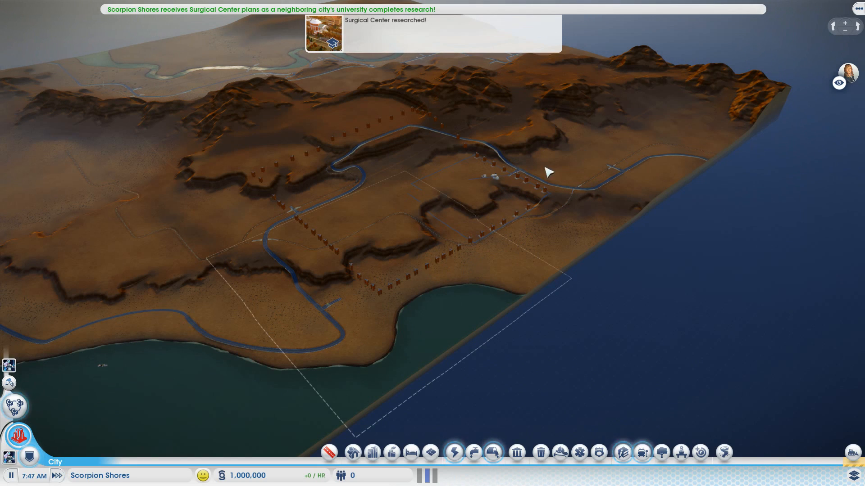
mouse_move(530, 197)
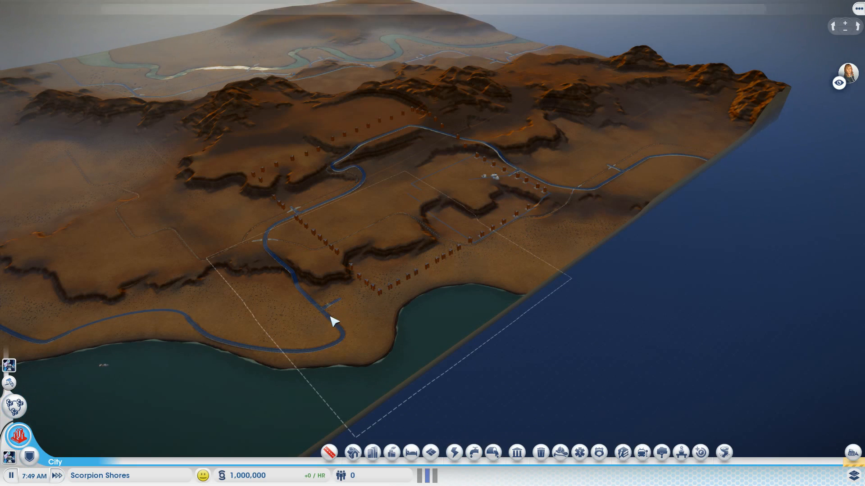
mouse_move(429, 332)
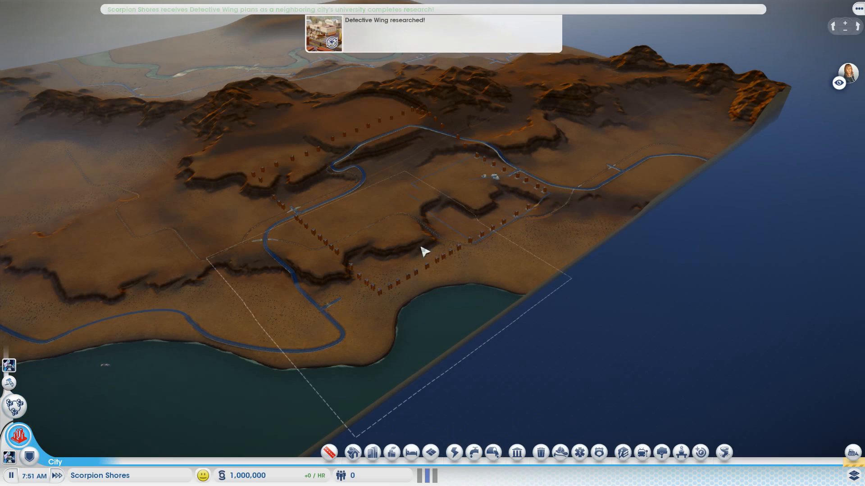
mouse_move(364, 327)
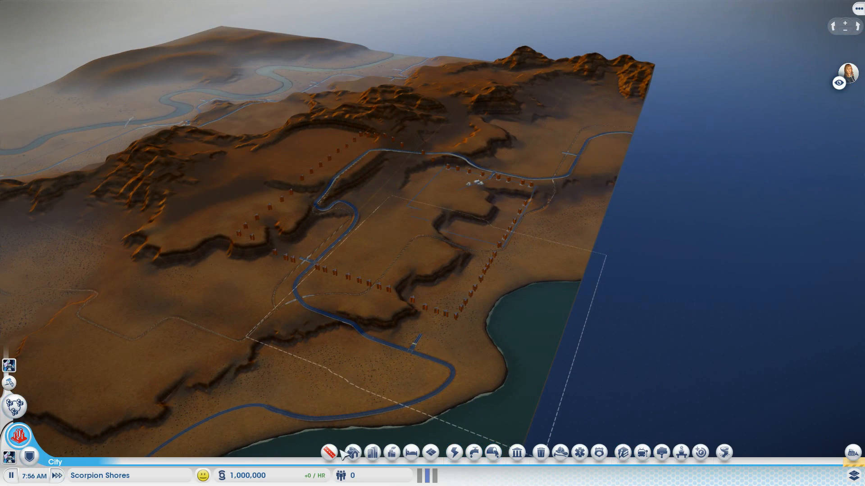
Step: Bring up the Roads panel in Scorpion Shores
left_click(351, 452)
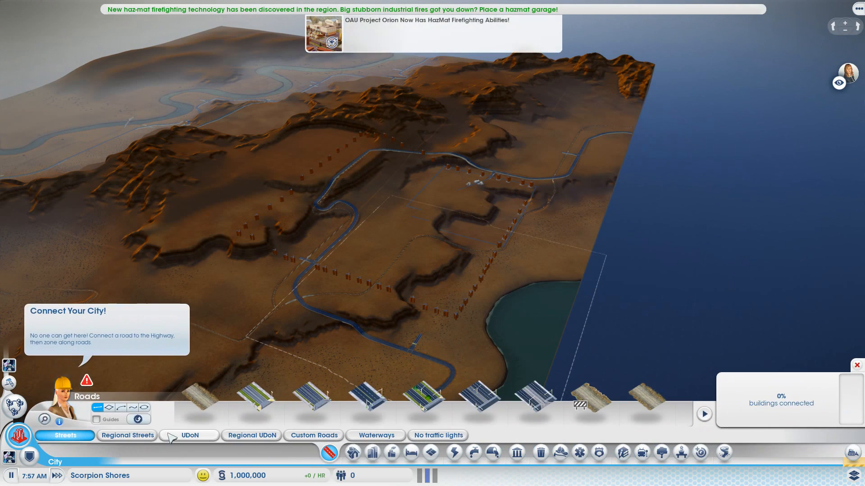
Step: Show the Regional Streets road types and rotate the view around the plot
left_click(127, 435)
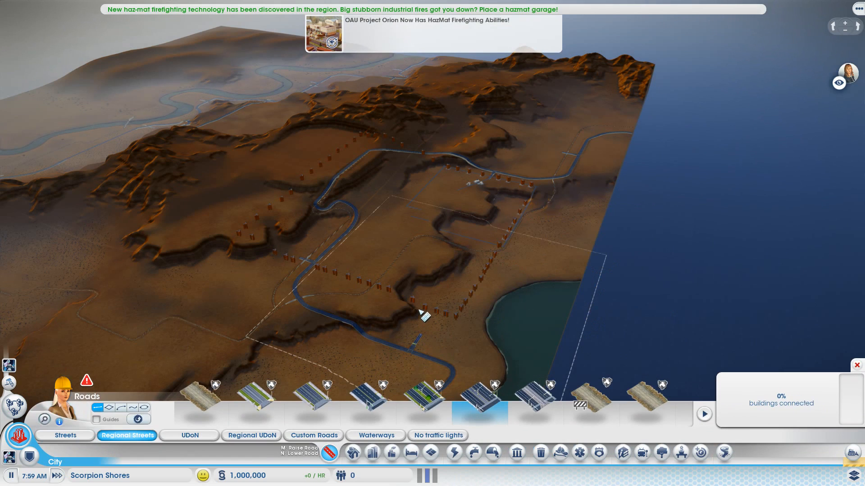
left_click_drag(422, 313, 526, 172)
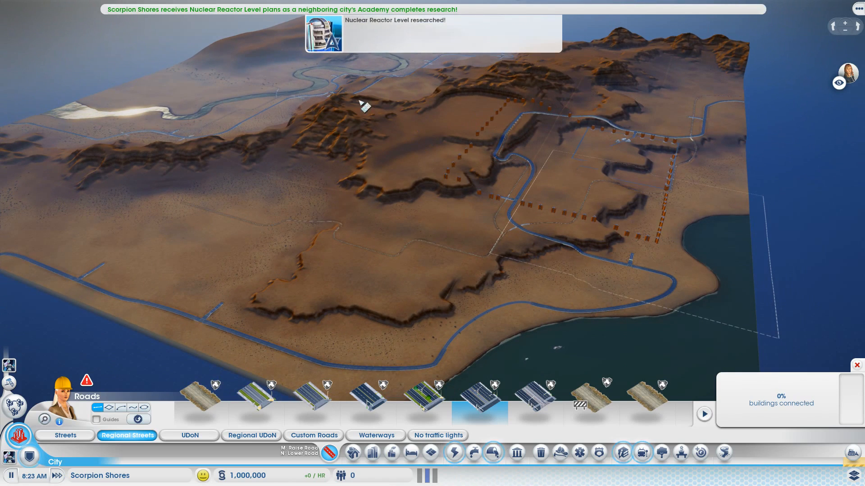
mouse_move(309, 113)
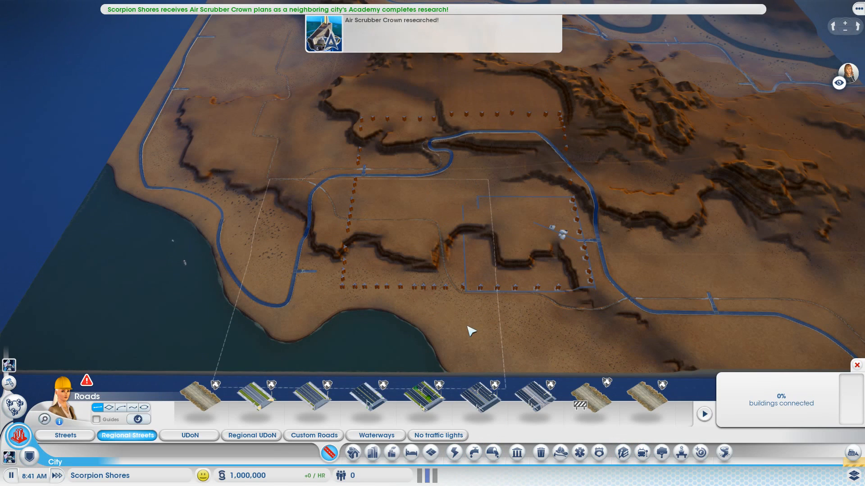
mouse_move(491, 300)
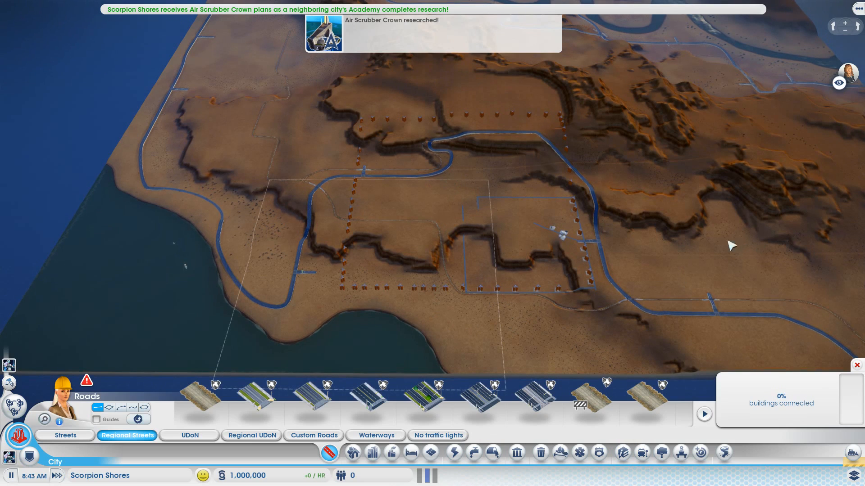
mouse_move(639, 248)
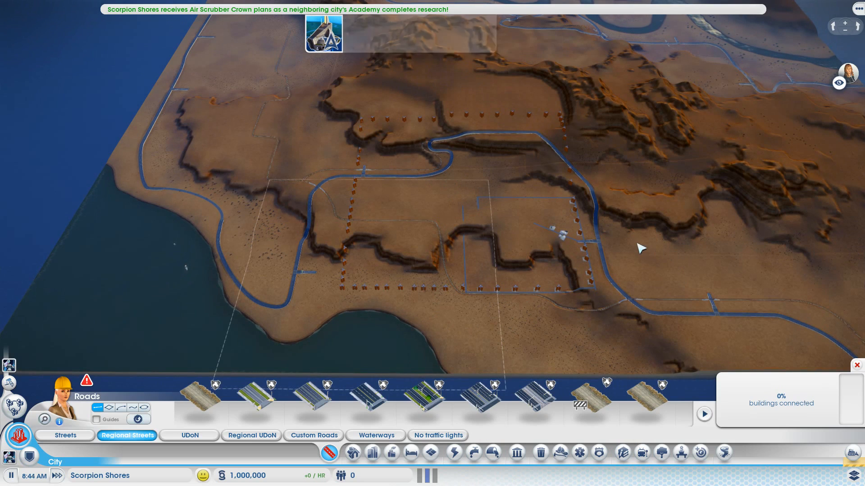